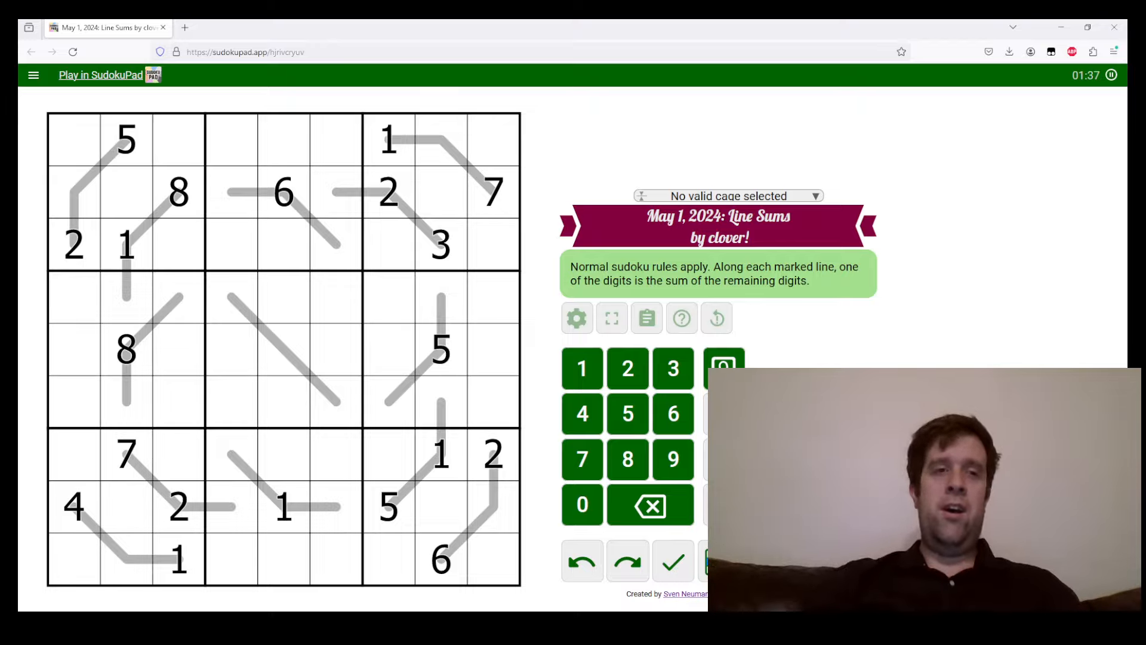
mouse_move(360, 278)
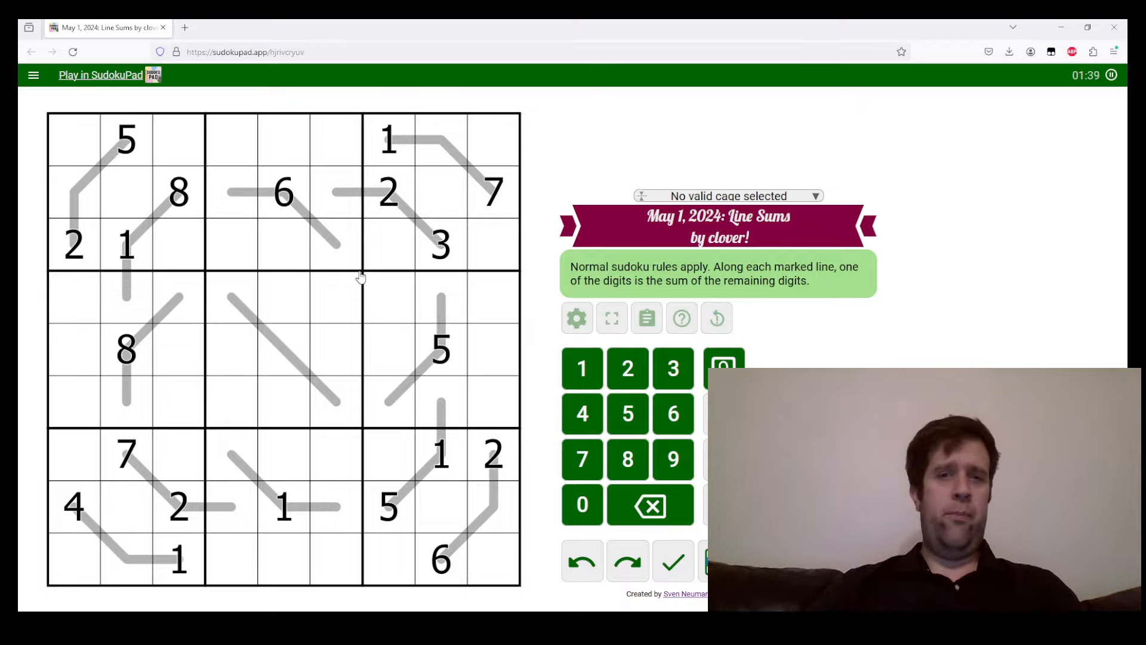
- Inspect the top-left line cells and the given 5 before starting over
left_click(100, 138)
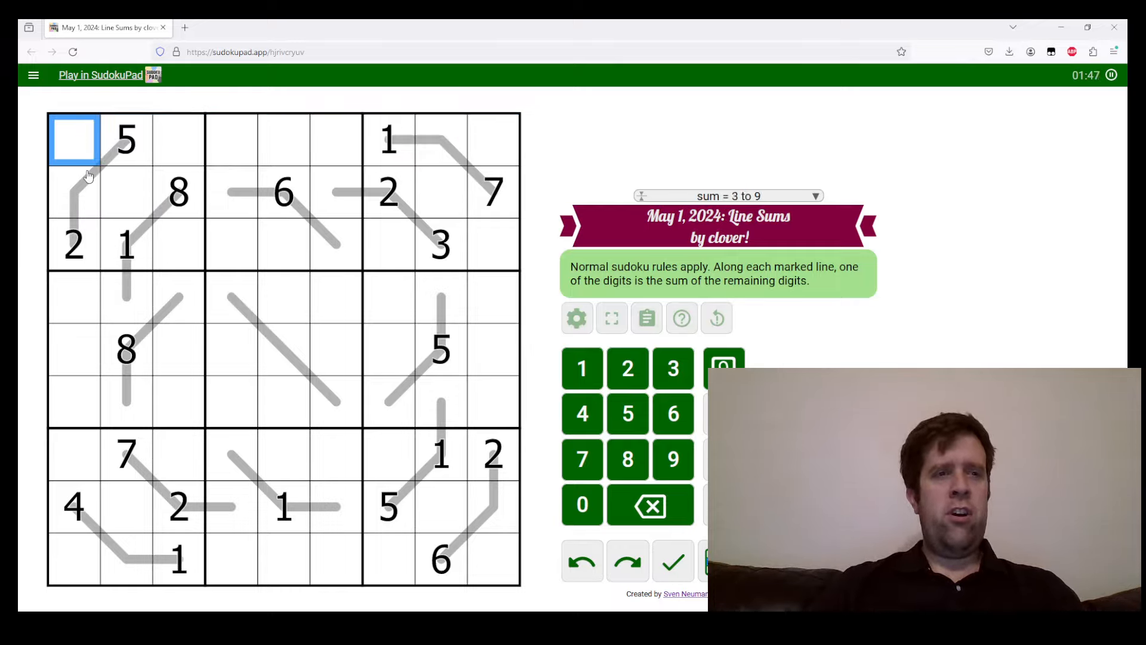
left_click_drag(73, 138, 73, 504)
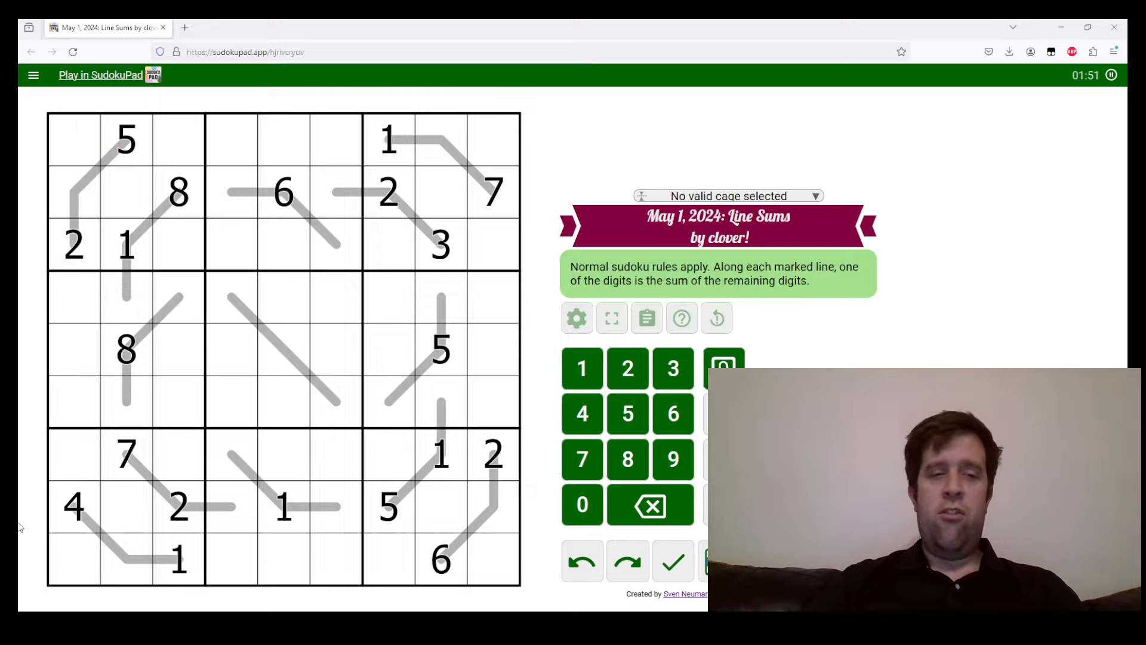
mouse_move(110, 324)
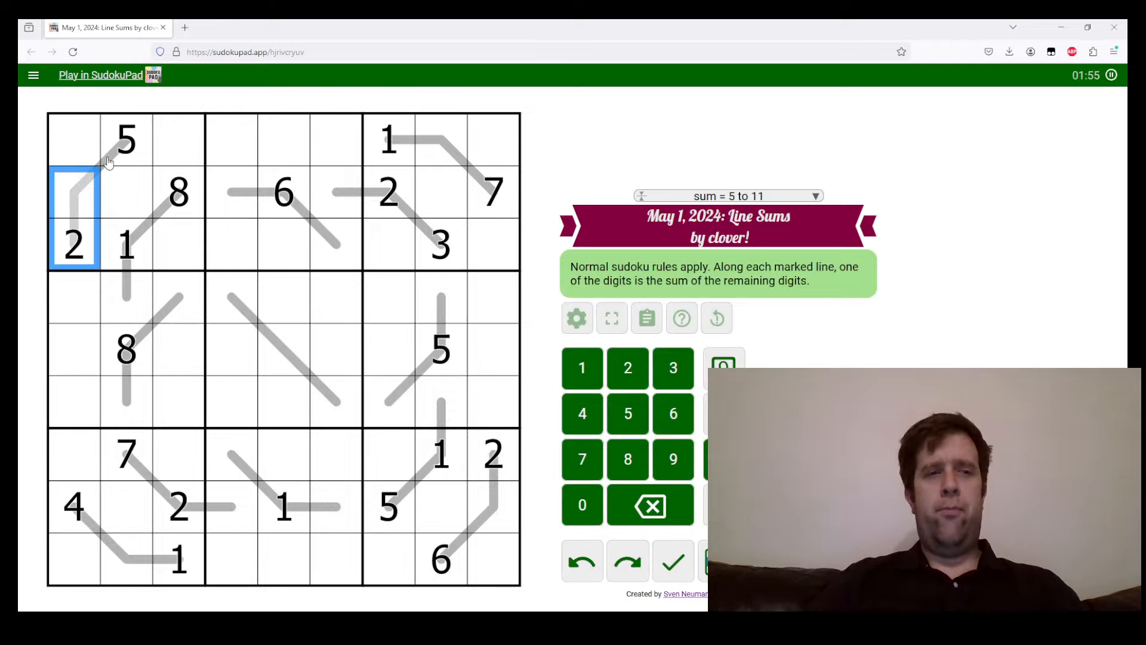
left_click(124, 139)
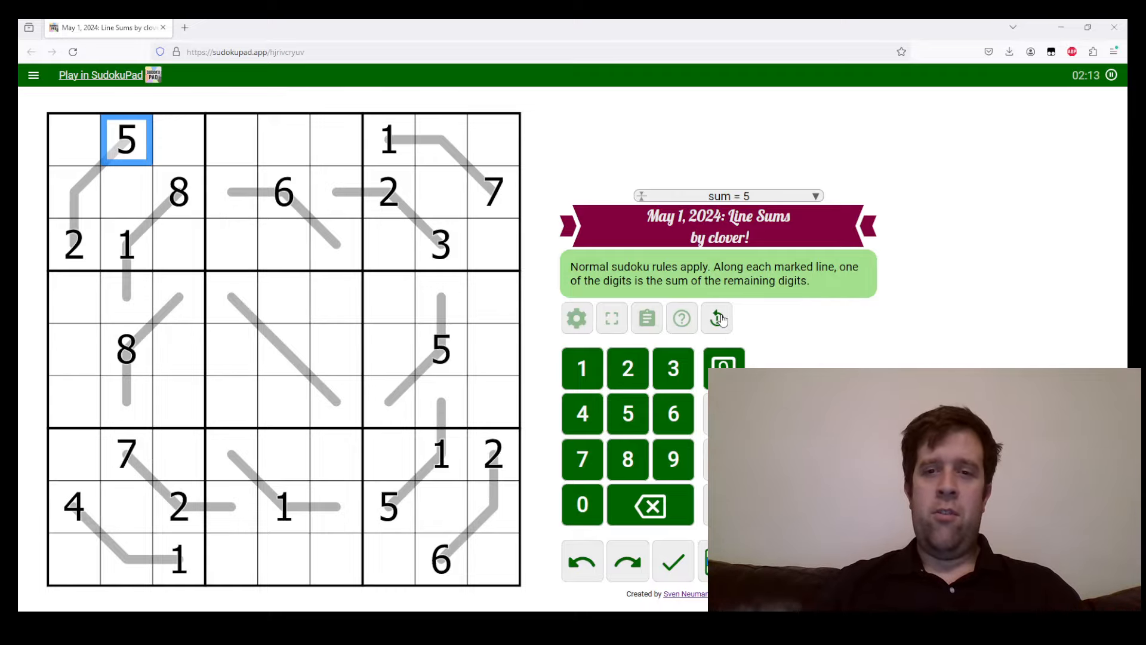
- Restart the Line Sums puzzle so the timer resets to the given digits
left_click(715, 317)
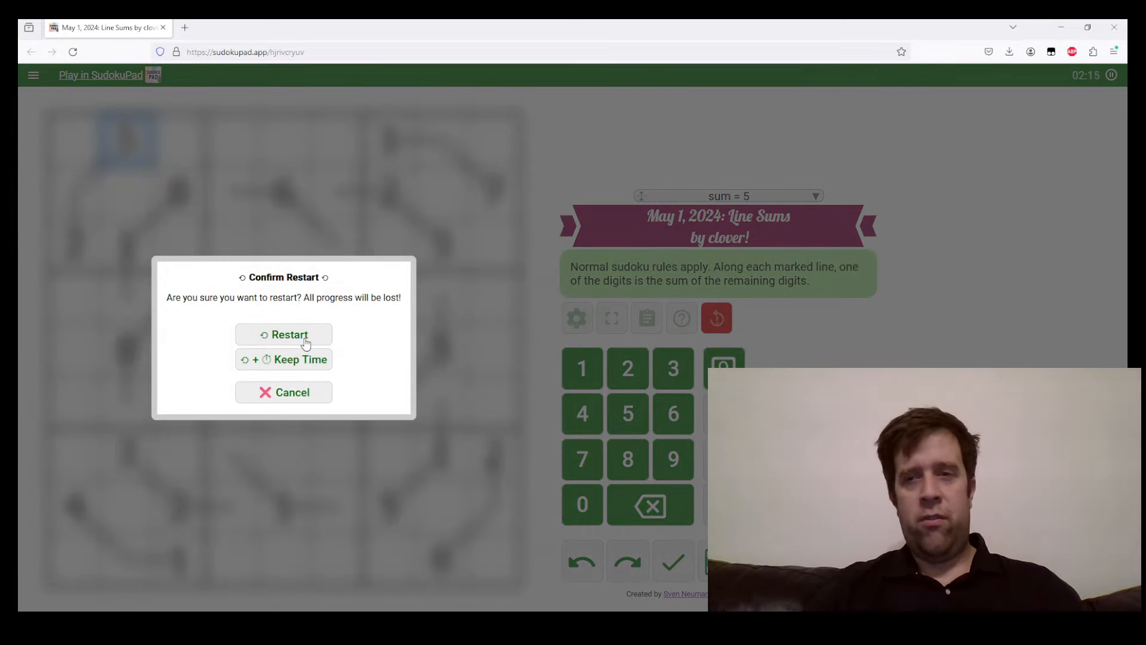
left_click(283, 334)
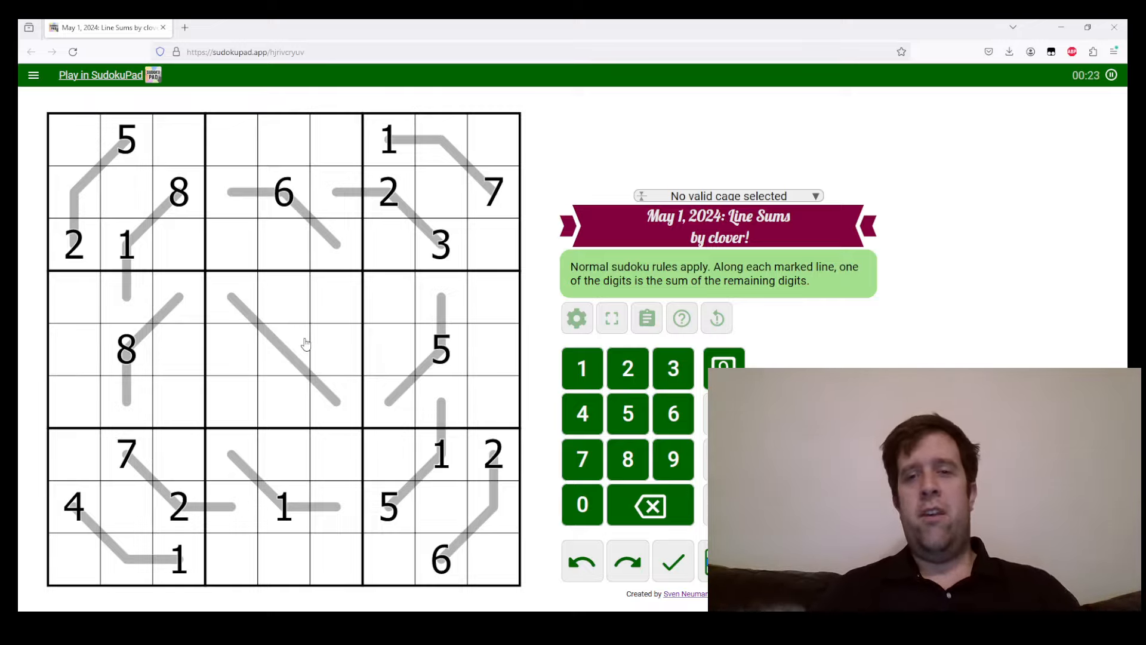
mouse_move(145, 223)
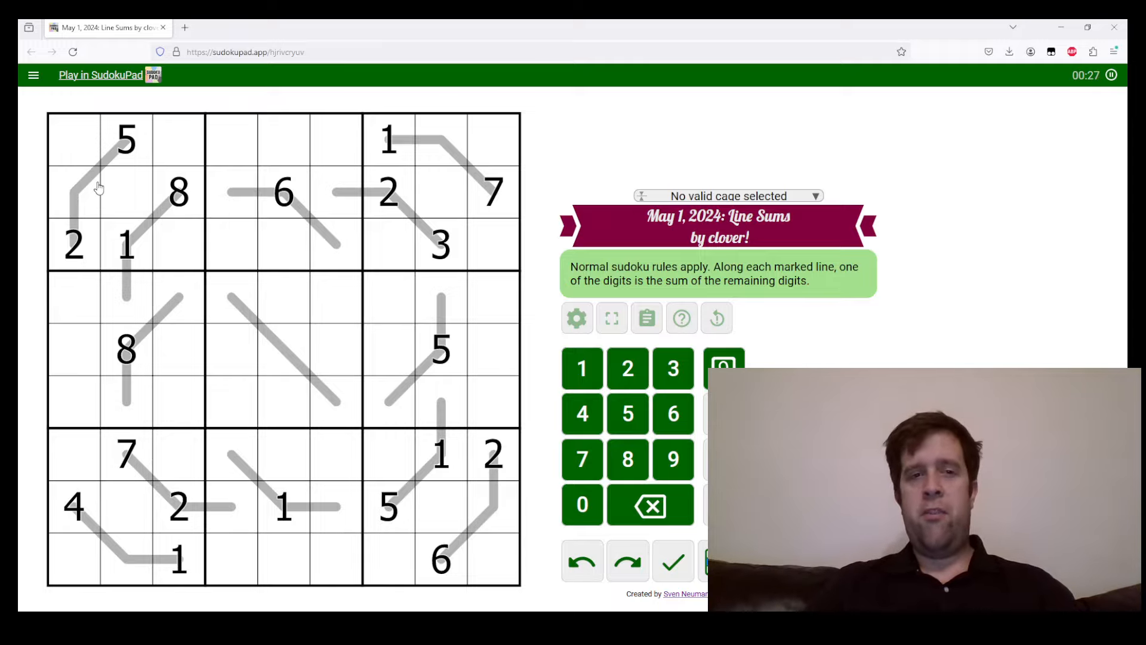
left_click(72, 191)
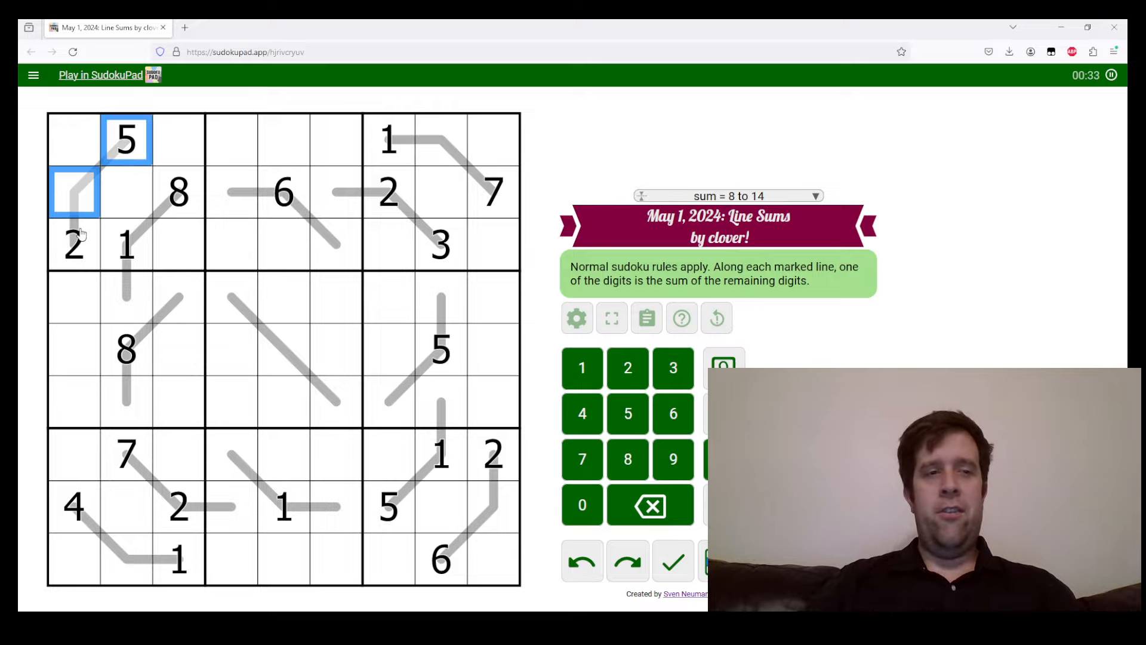
left_click(73, 244)
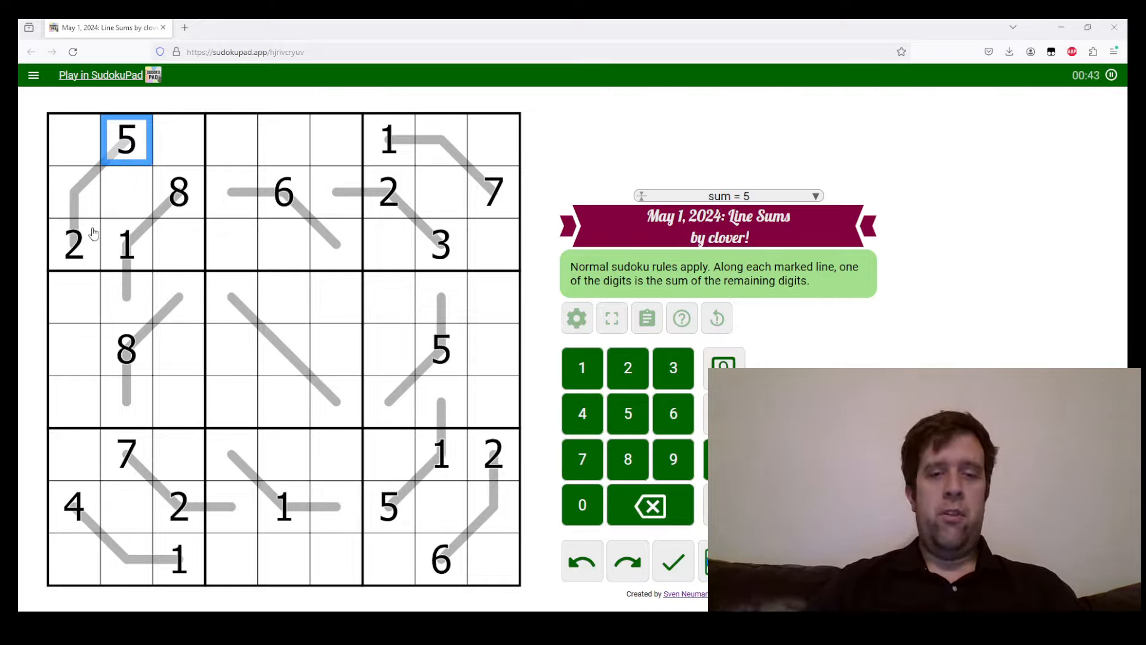
left_click(73, 243)
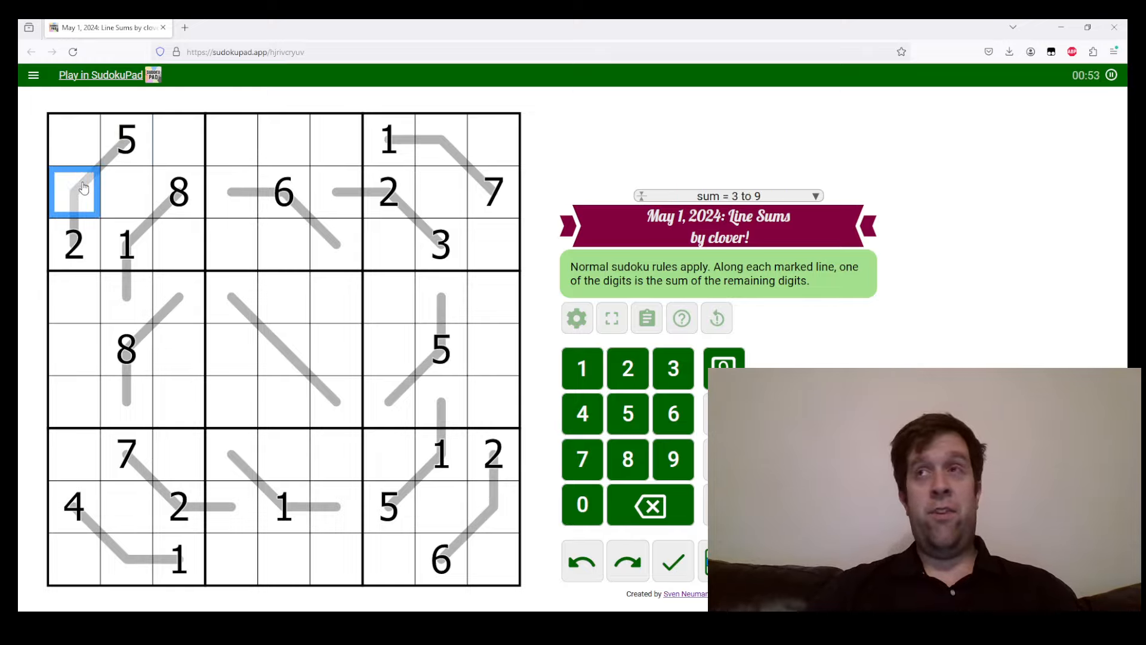
- Enter 3 and fill the line cells between the 1 and 7 and in the bottom-left box
type("3")
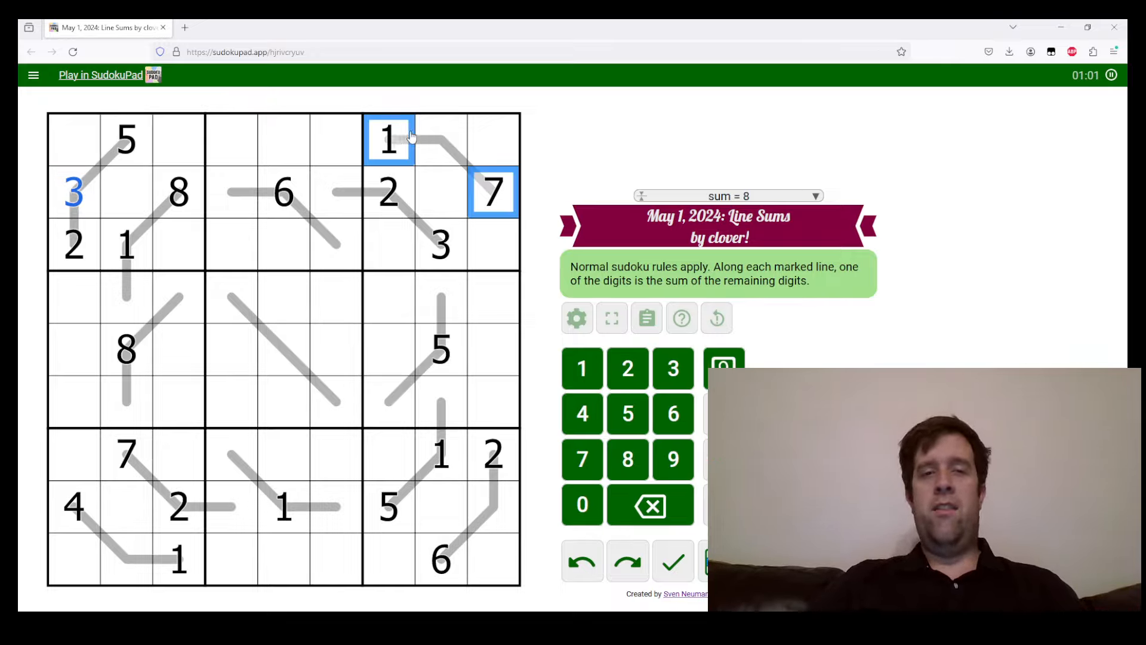
left_click(441, 559)
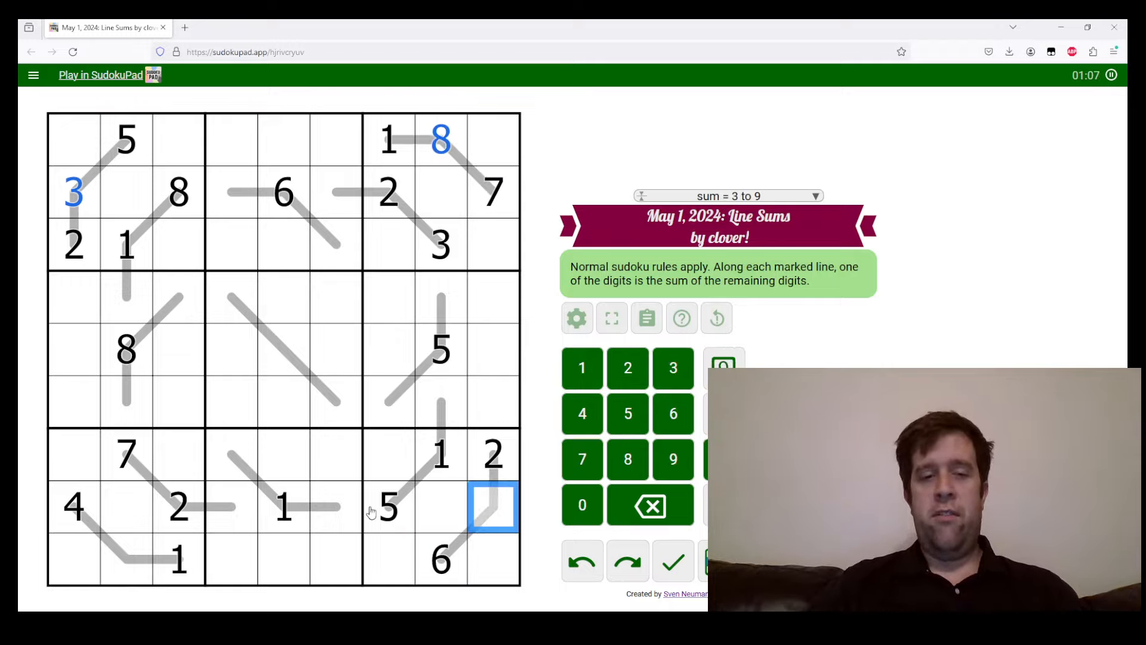
left_click(72, 506)
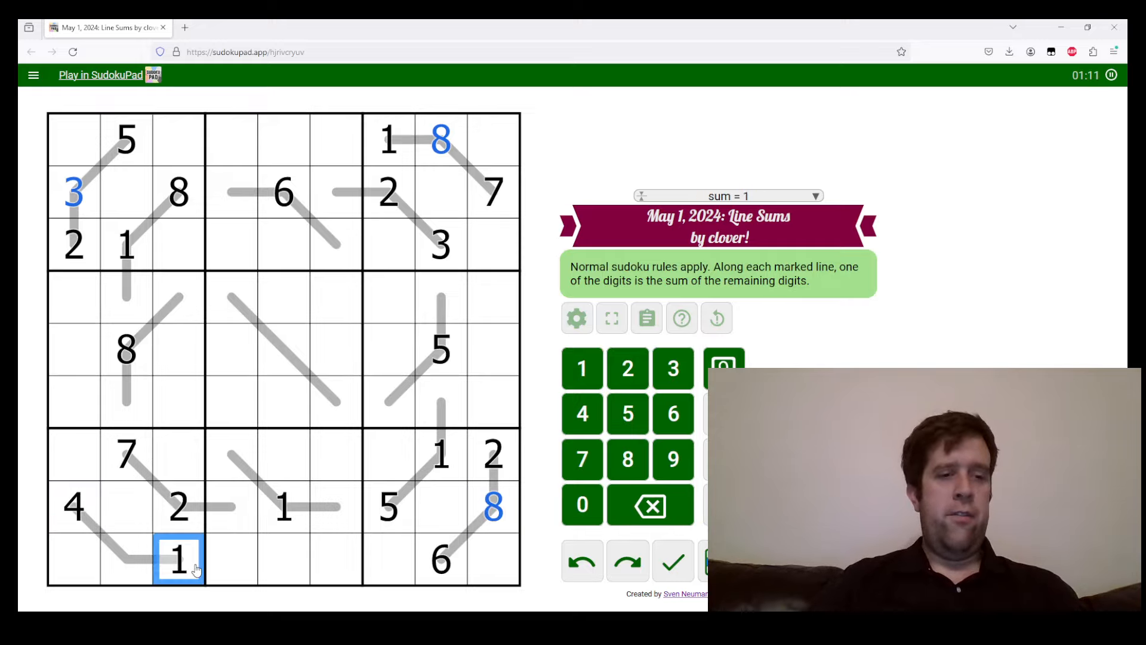
left_click(73, 506)
type("3")
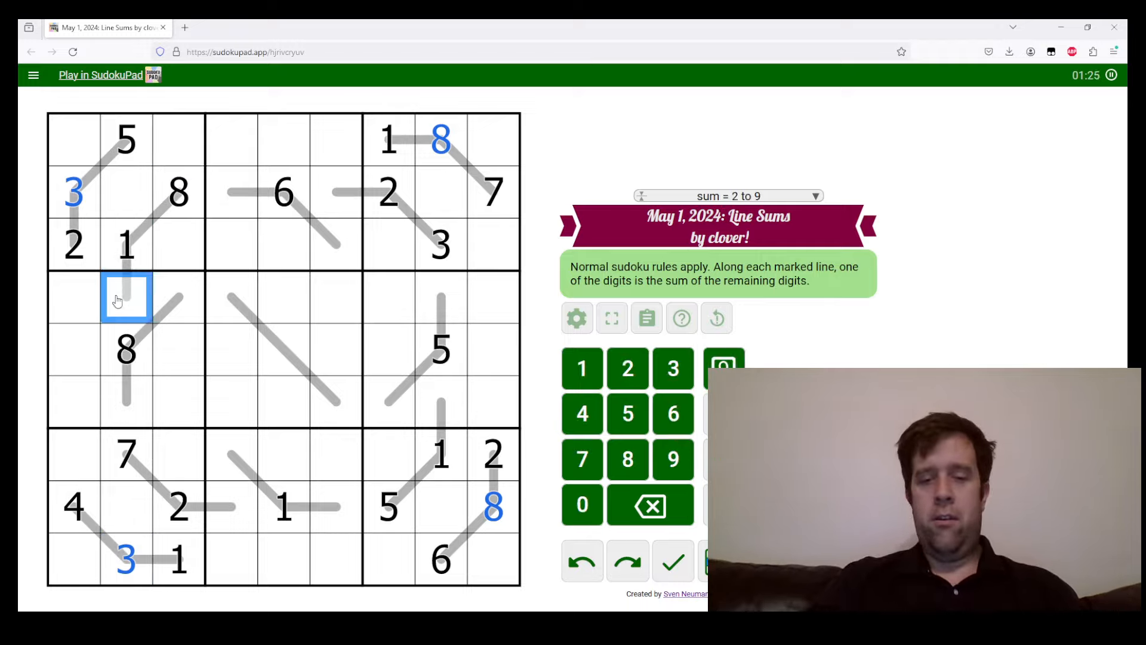
- Check the given 2's line and continue along the right-middle line
left_click(386, 191)
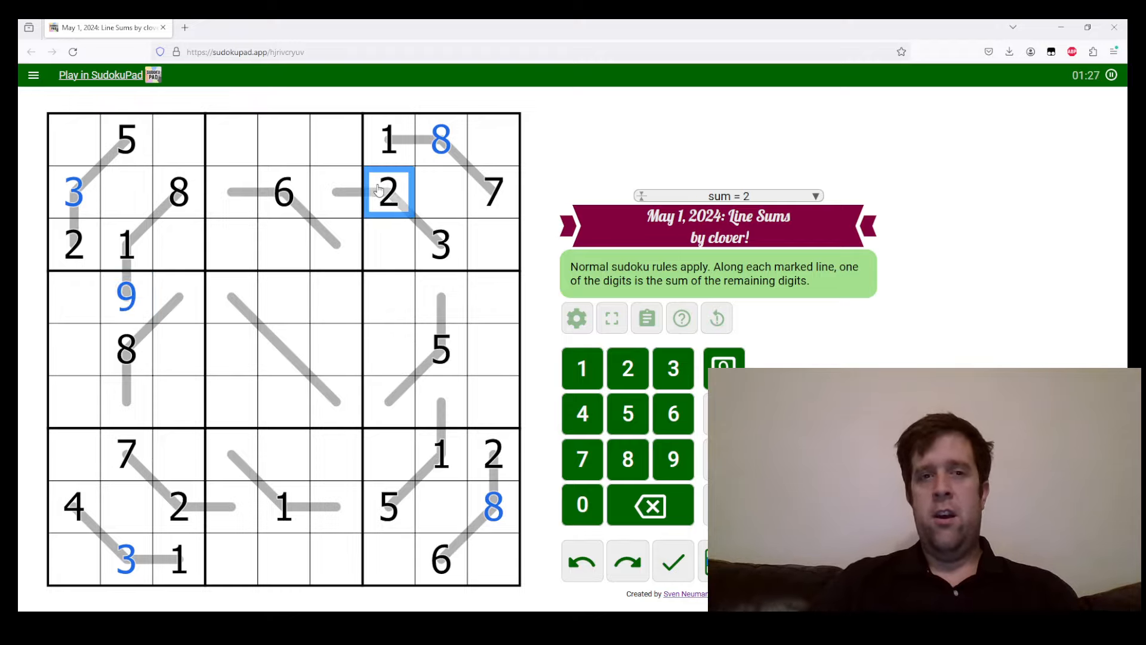
left_click(439, 244)
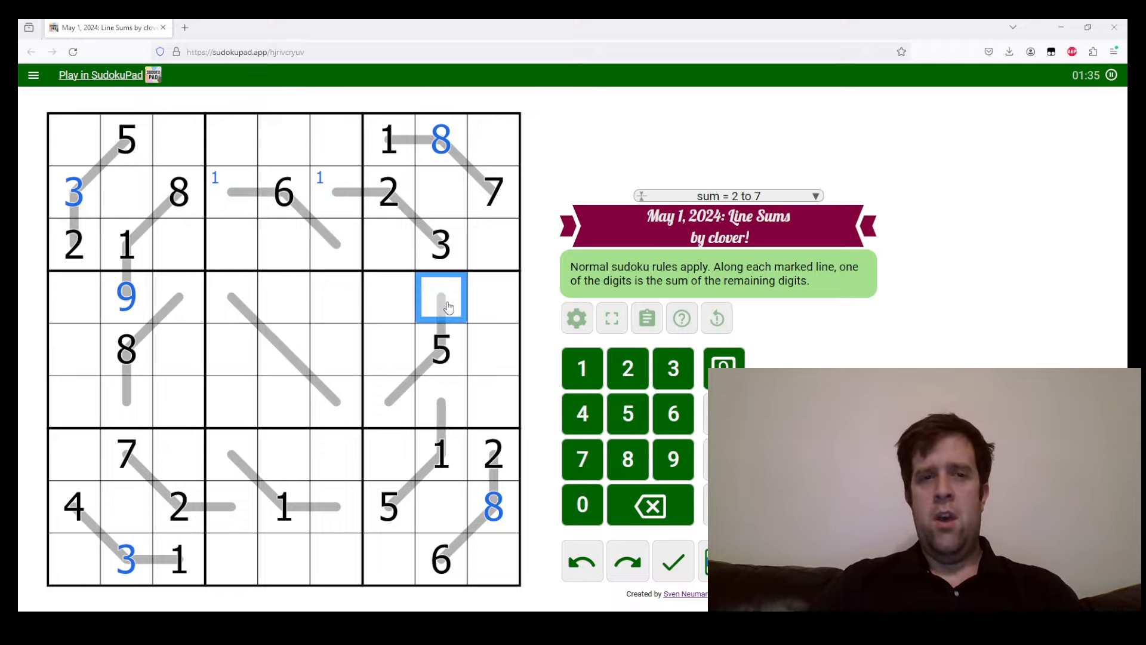
mouse_move(402, 151)
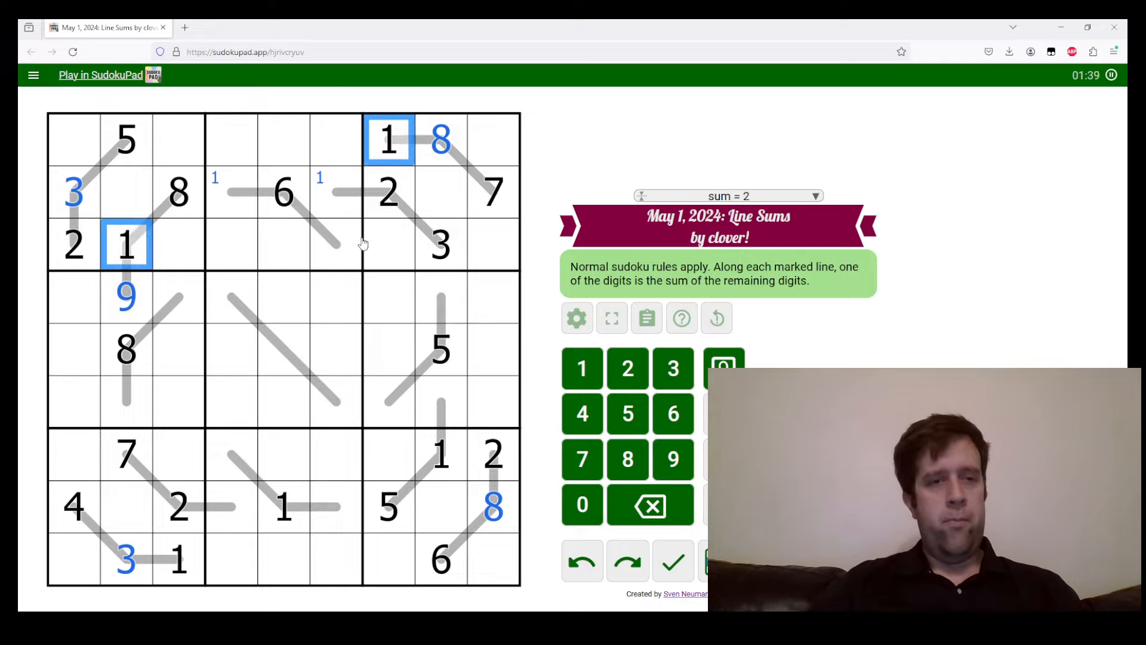
mouse_move(464, 498)
type("9")
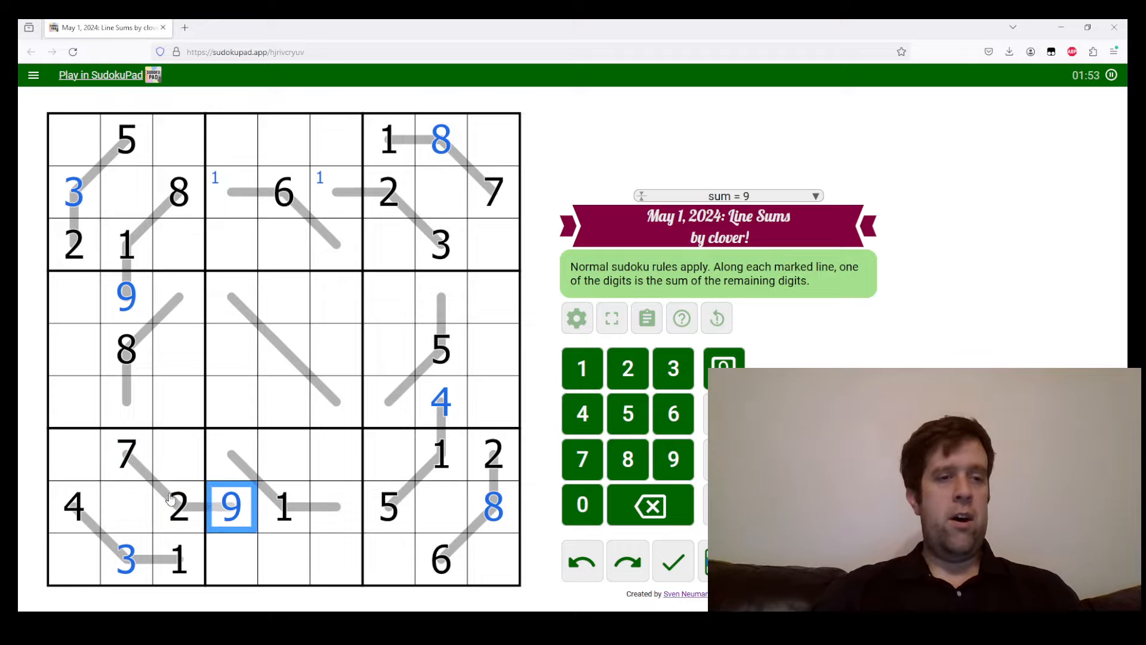
- Work out the line through the 8 and the given 1 to place digits below the 8
left_click(125, 348)
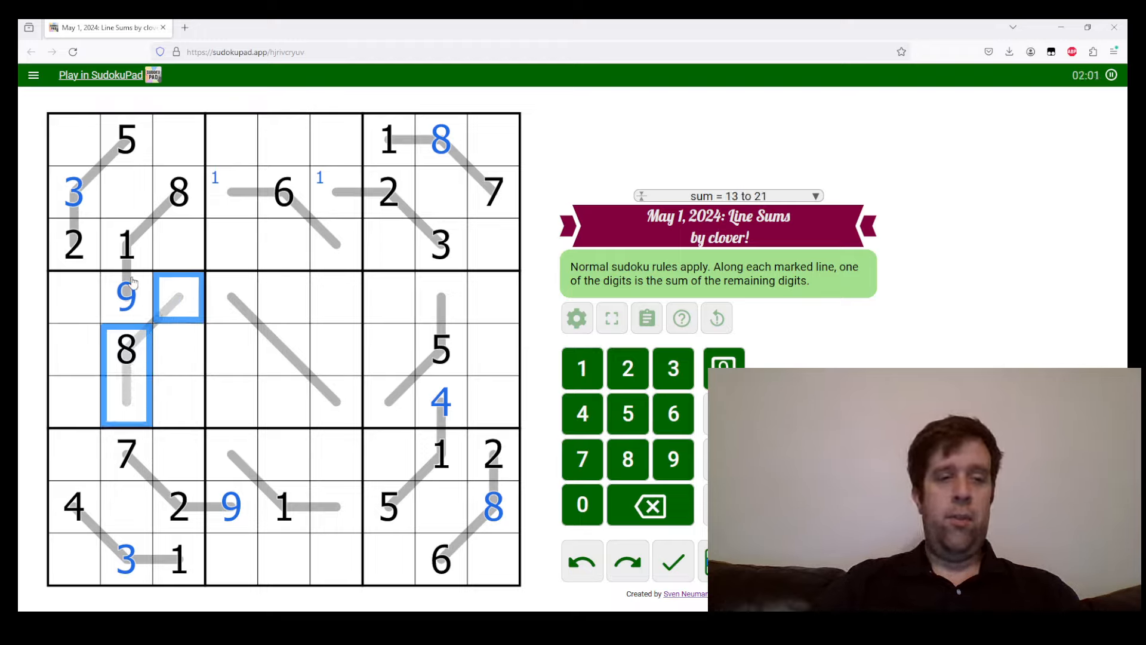
left_click(125, 296)
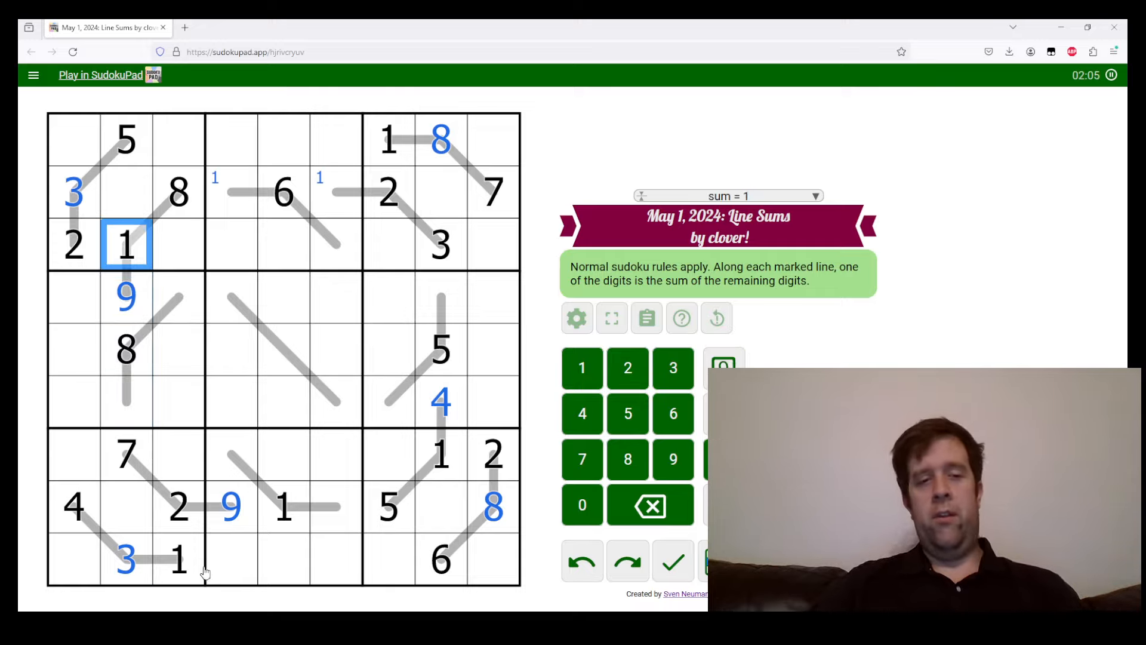
left_click(179, 558)
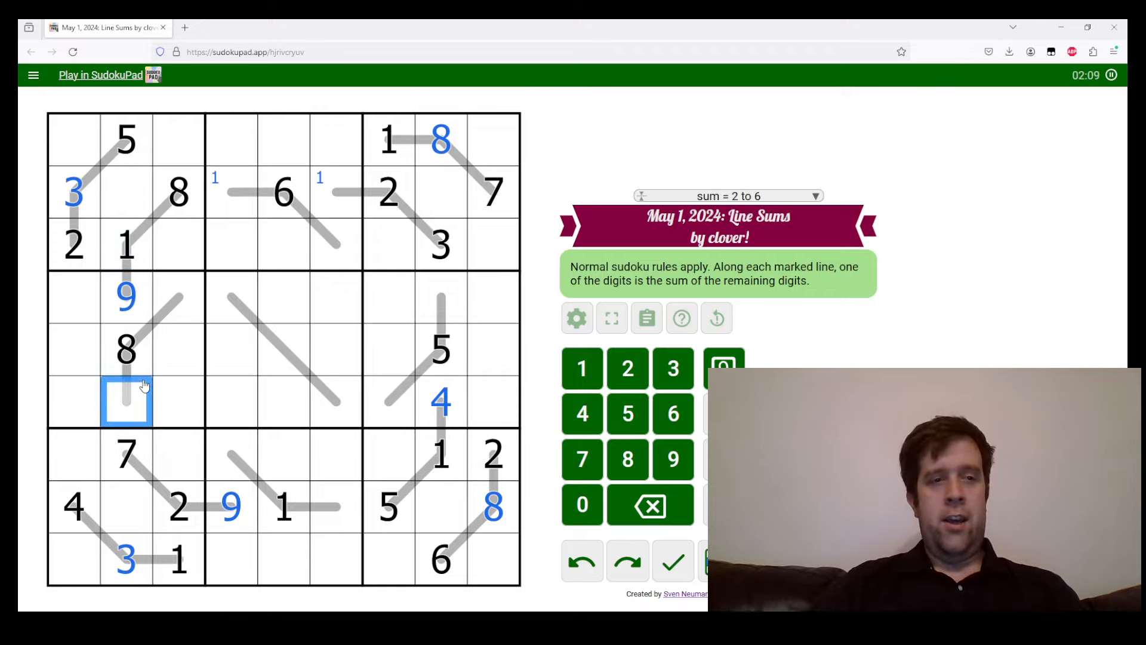
mouse_move(99, 358)
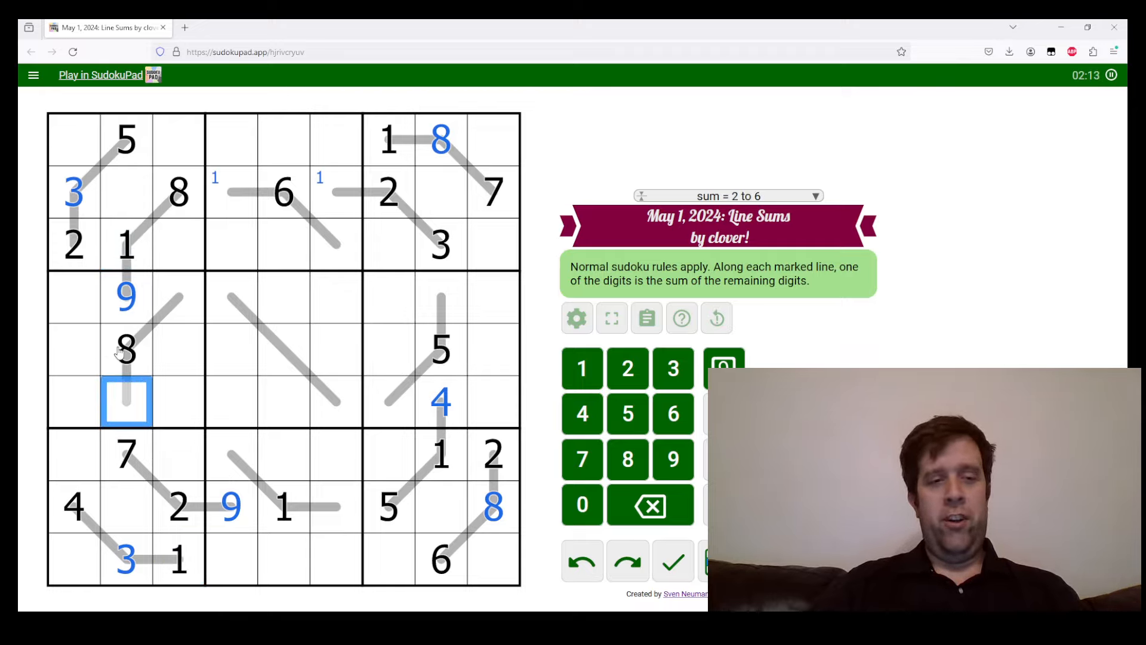
left_click(125, 349)
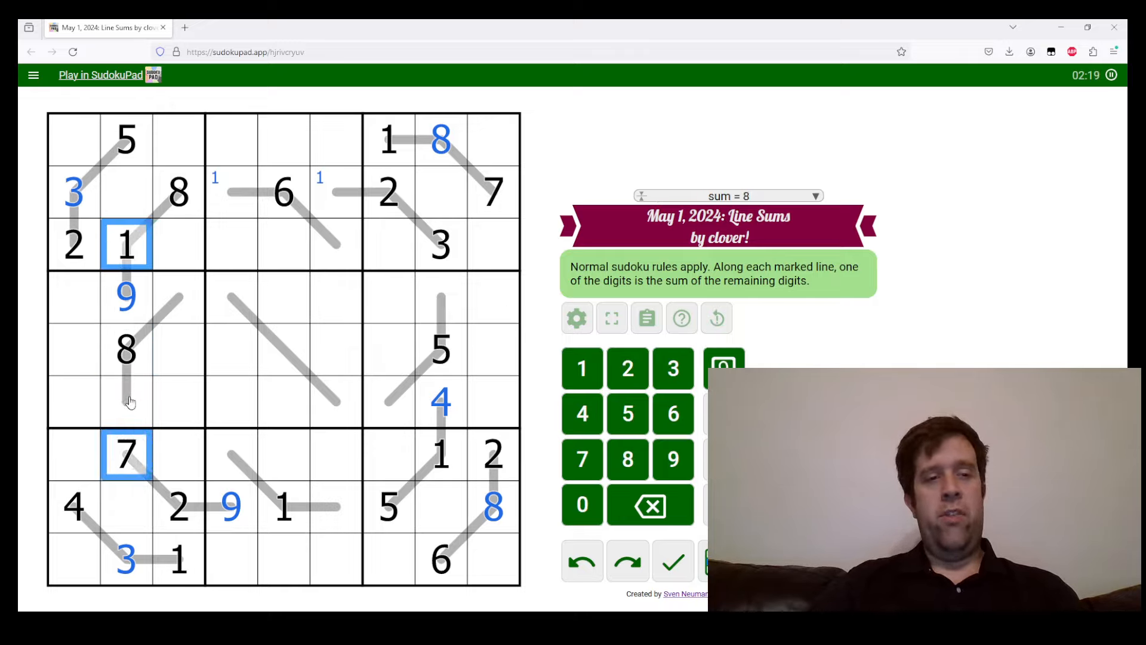
left_click(125, 403)
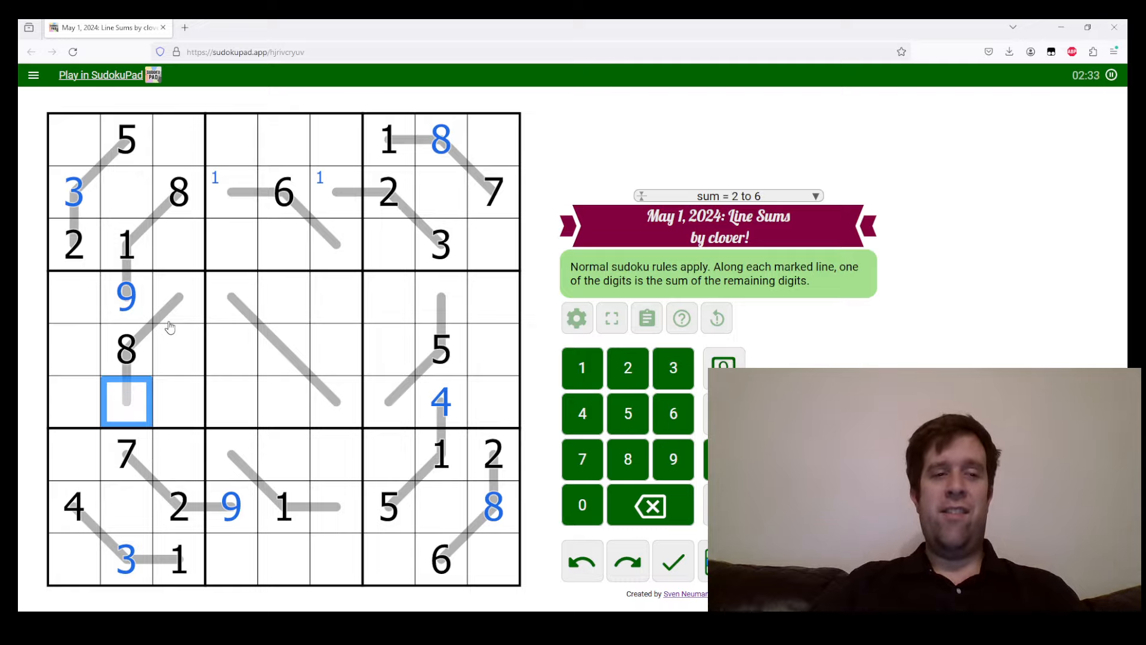
mouse_move(145, 396)
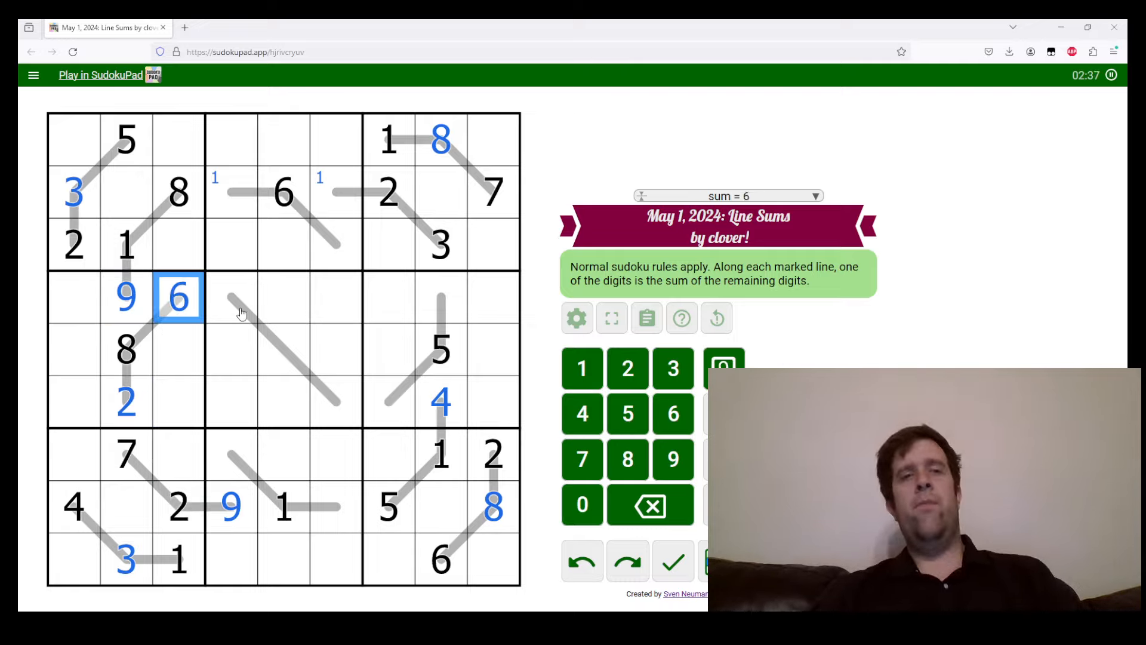
- Check the given 2's line sum and try a 1 in the cell left of the 6
left_click(336, 244)
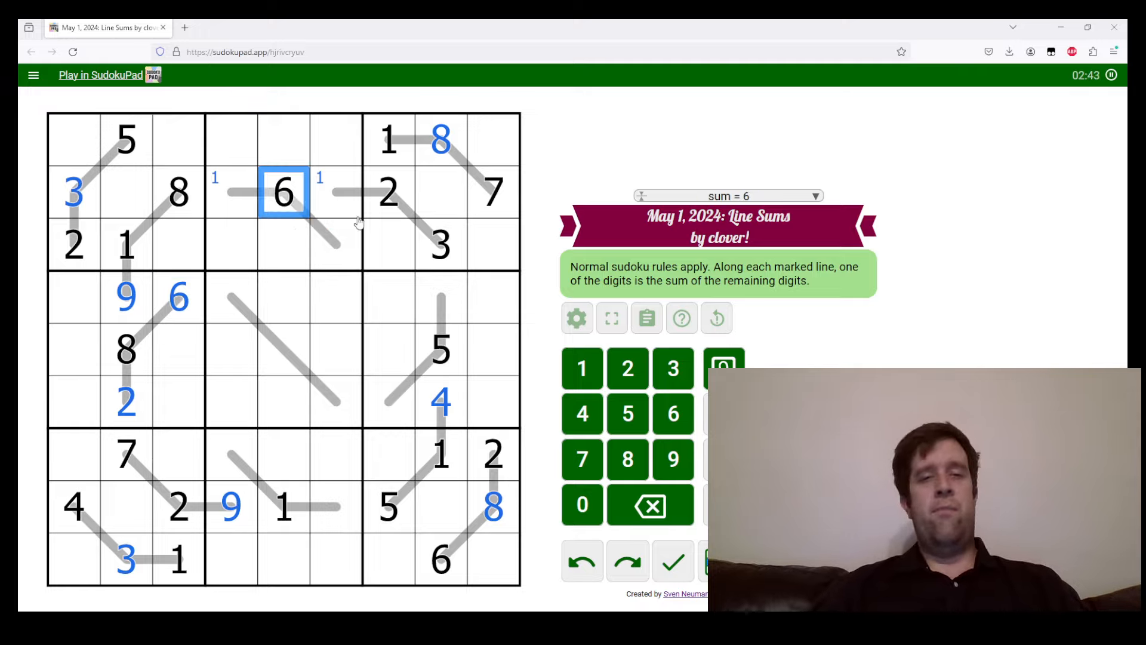
left_click(388, 191)
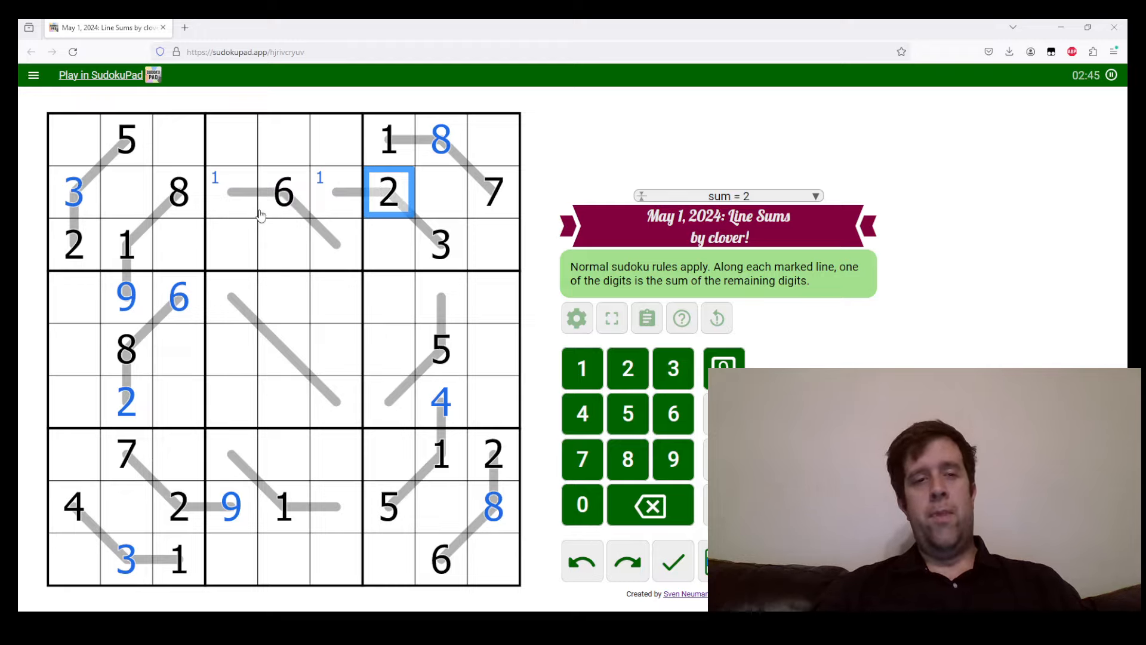
left_click(73, 245)
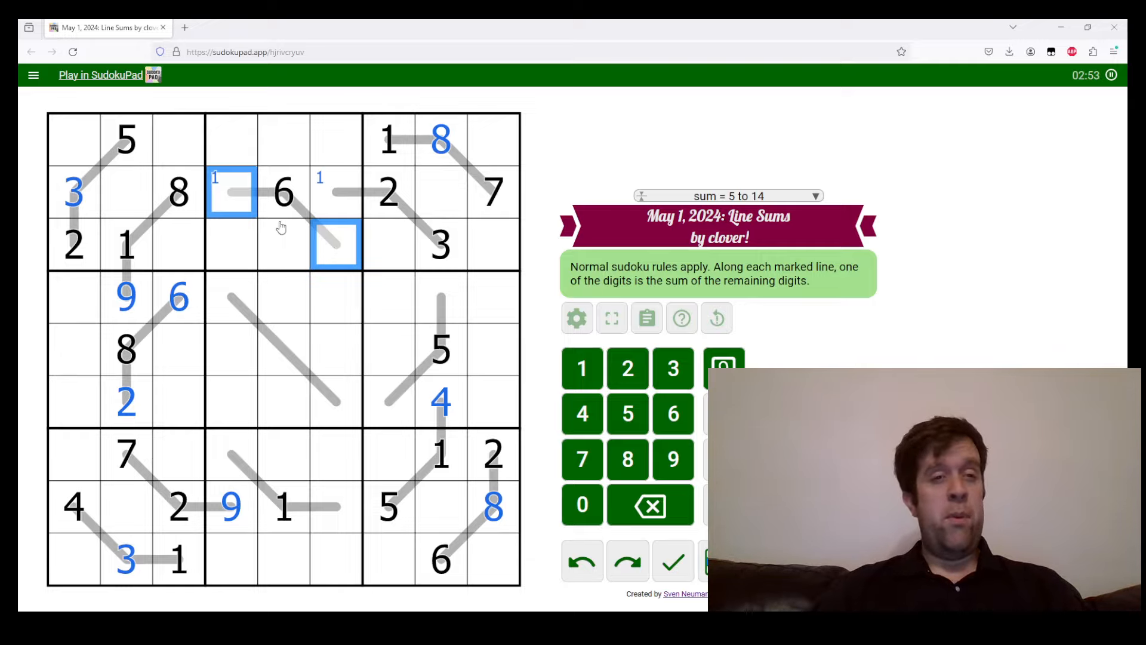
type("1")
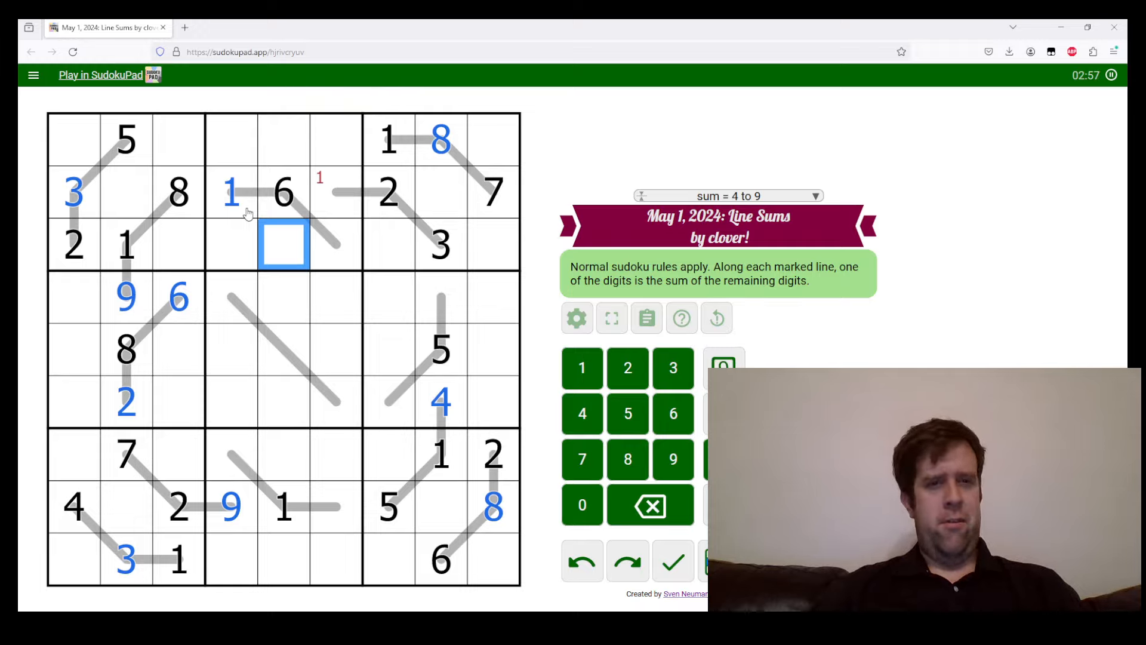
- Undo the tentative 1 in row 2 and re-examine the 6 on that line
left_click(232, 192)
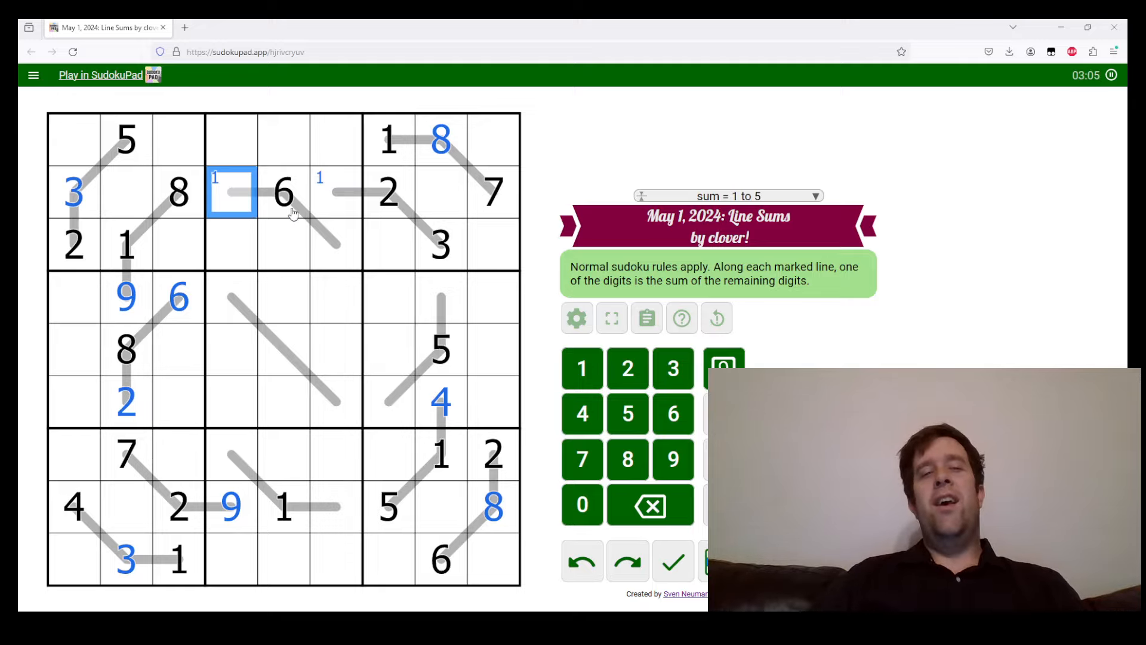
left_click(284, 192)
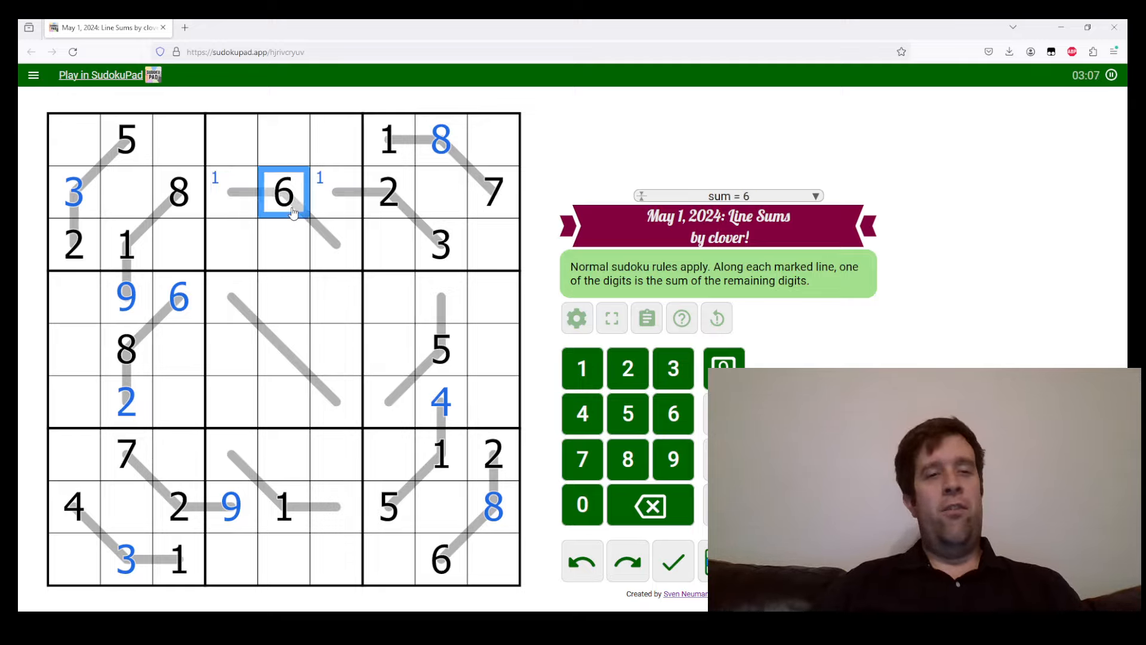
mouse_move(344, 323)
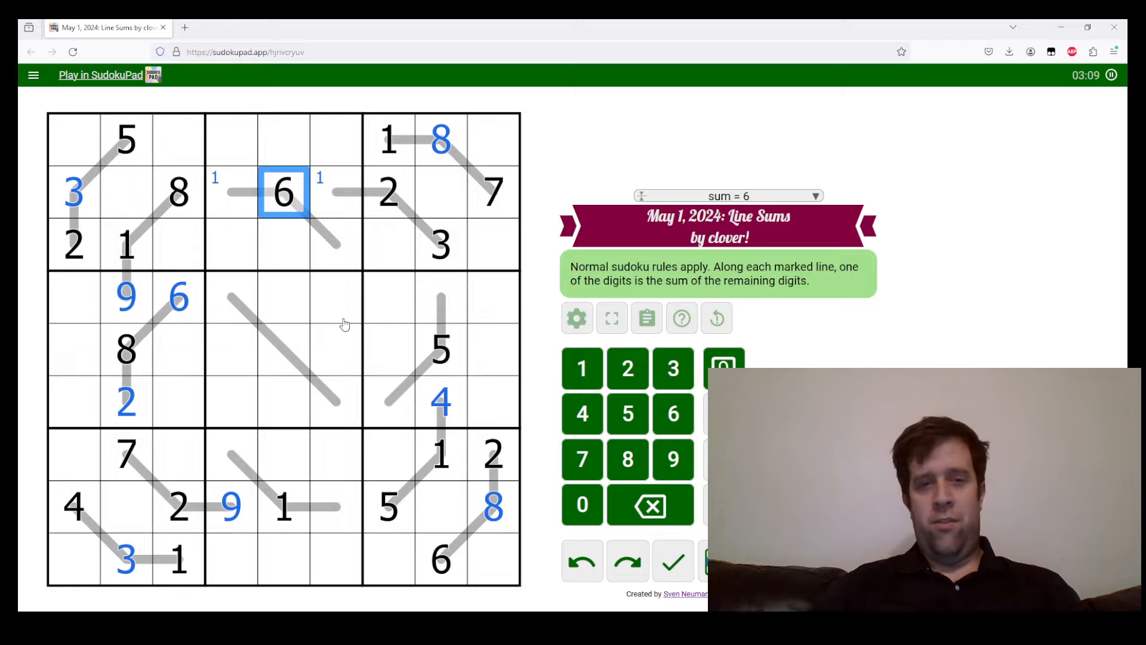
mouse_move(416, 336)
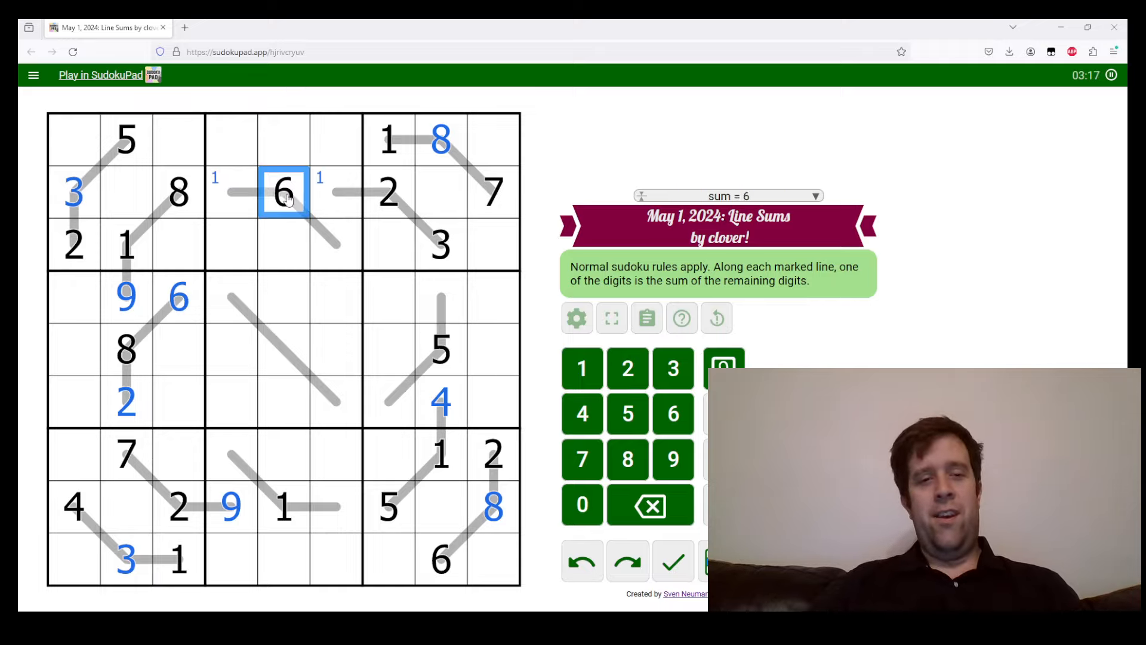
mouse_move(312, 247)
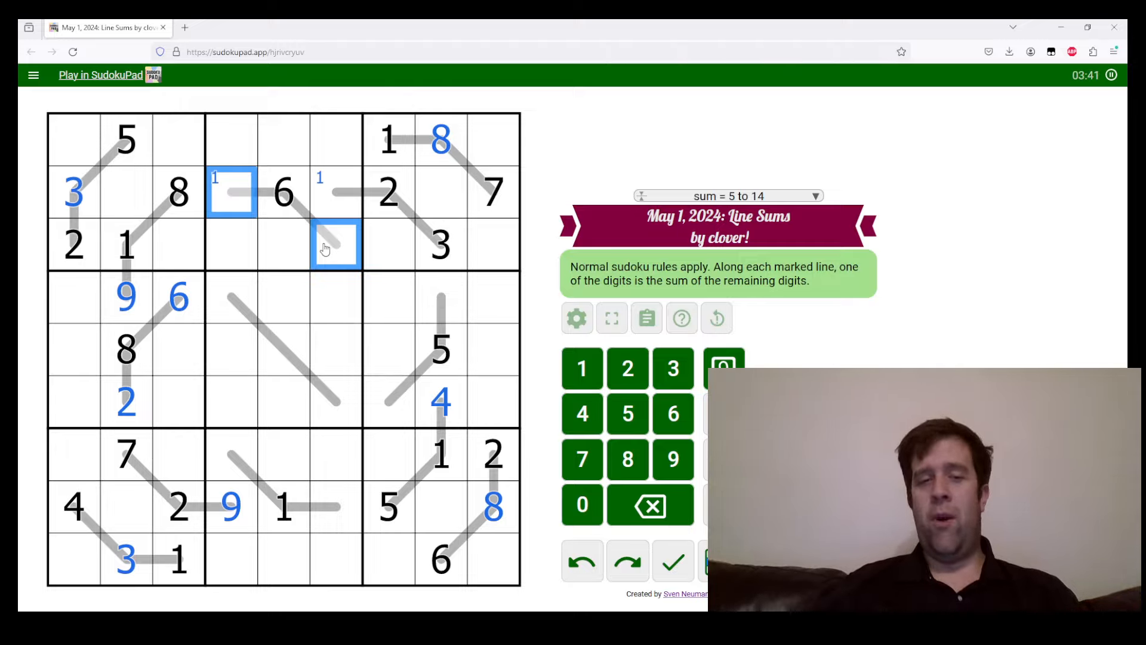
mouse_move(365, 233)
type("5")
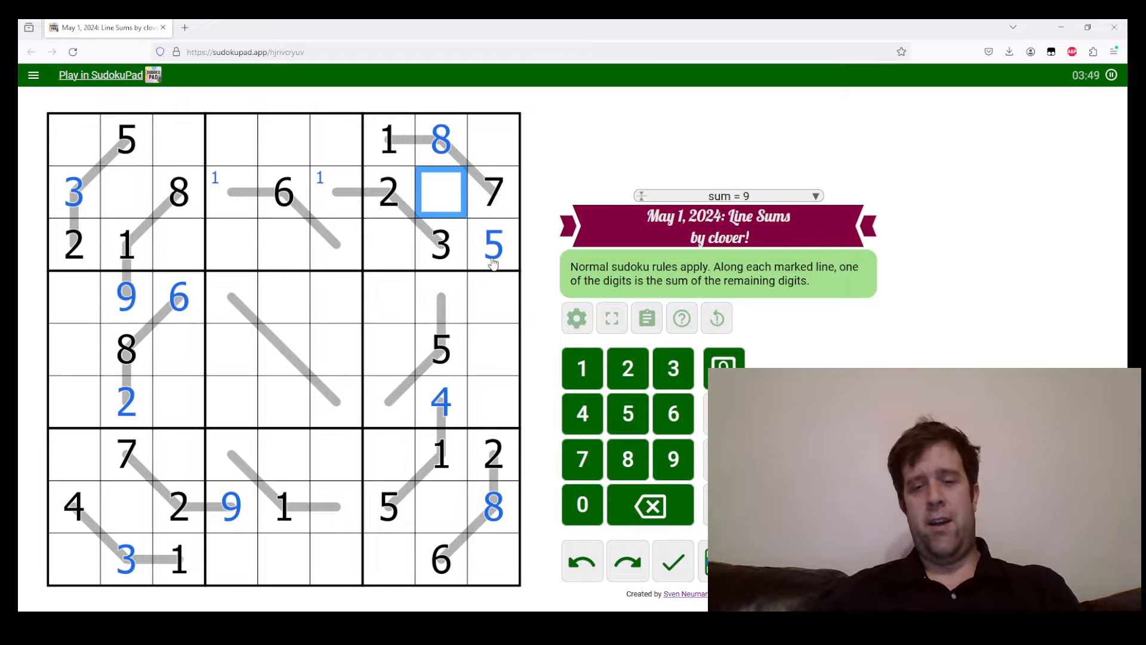
- Place the 9 and select the cell left of the 6 with the line's lower end for 4/6 candidates
type("9")
left_click(493, 140)
type("46")
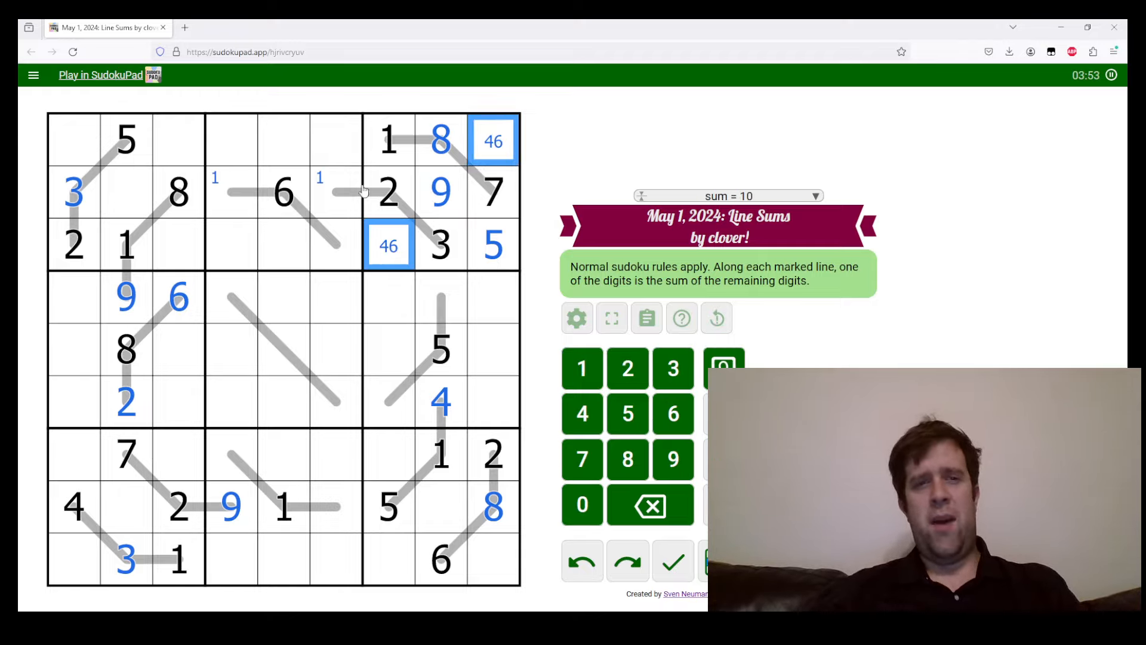
mouse_move(265, 200)
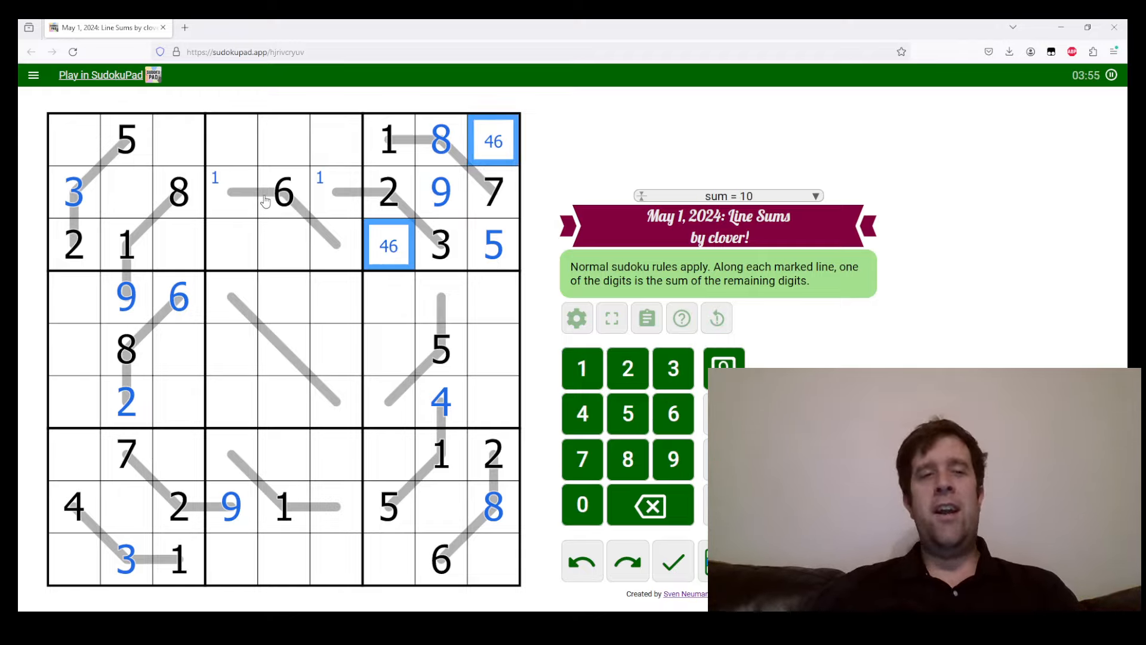
left_click(232, 192)
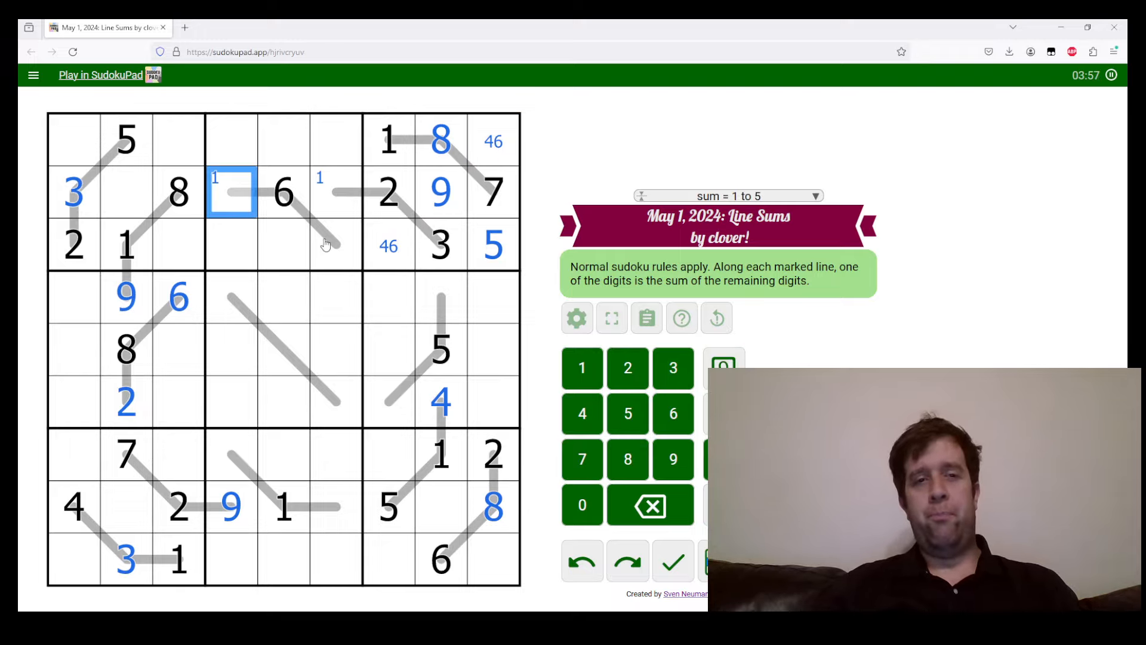
left_click(337, 245)
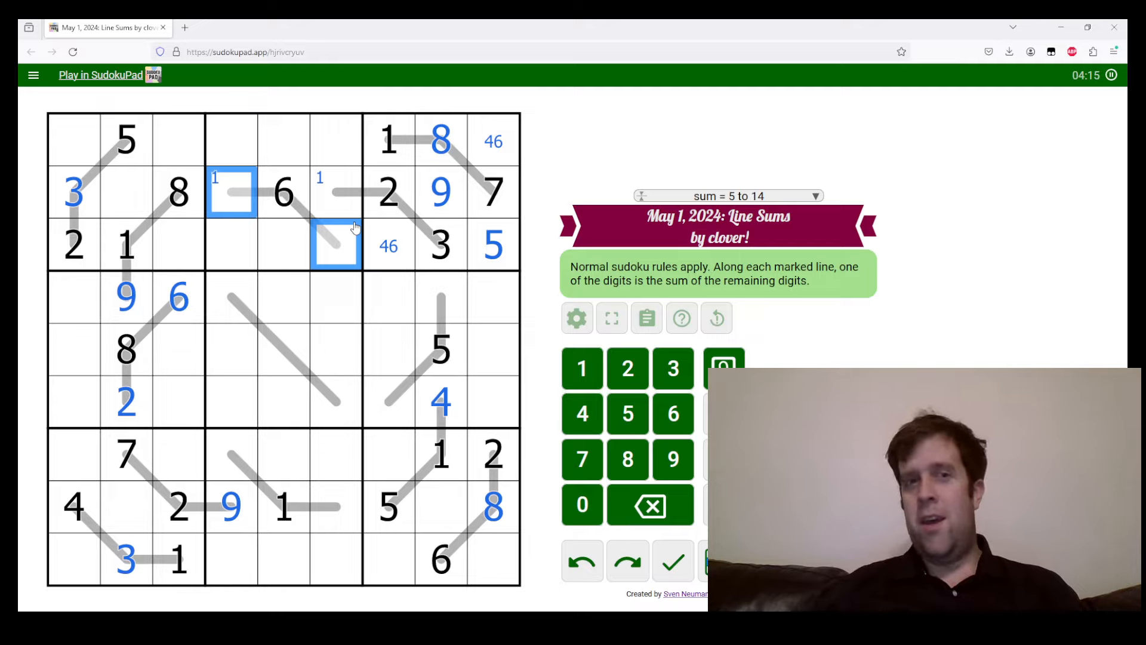
mouse_move(375, 227)
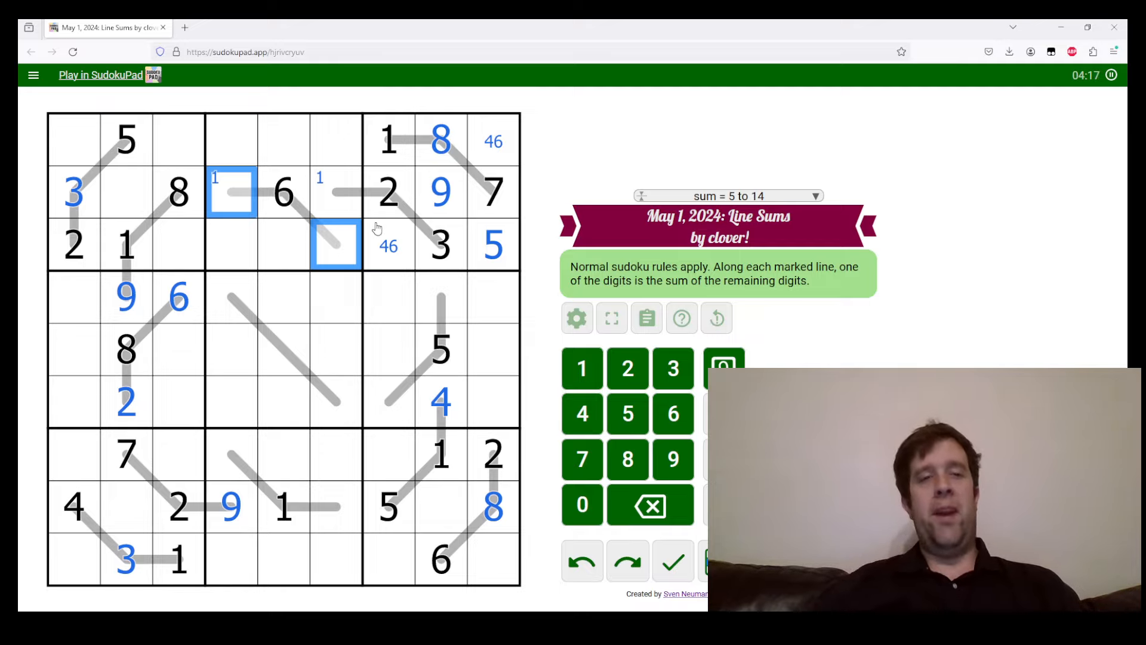
mouse_move(227, 251)
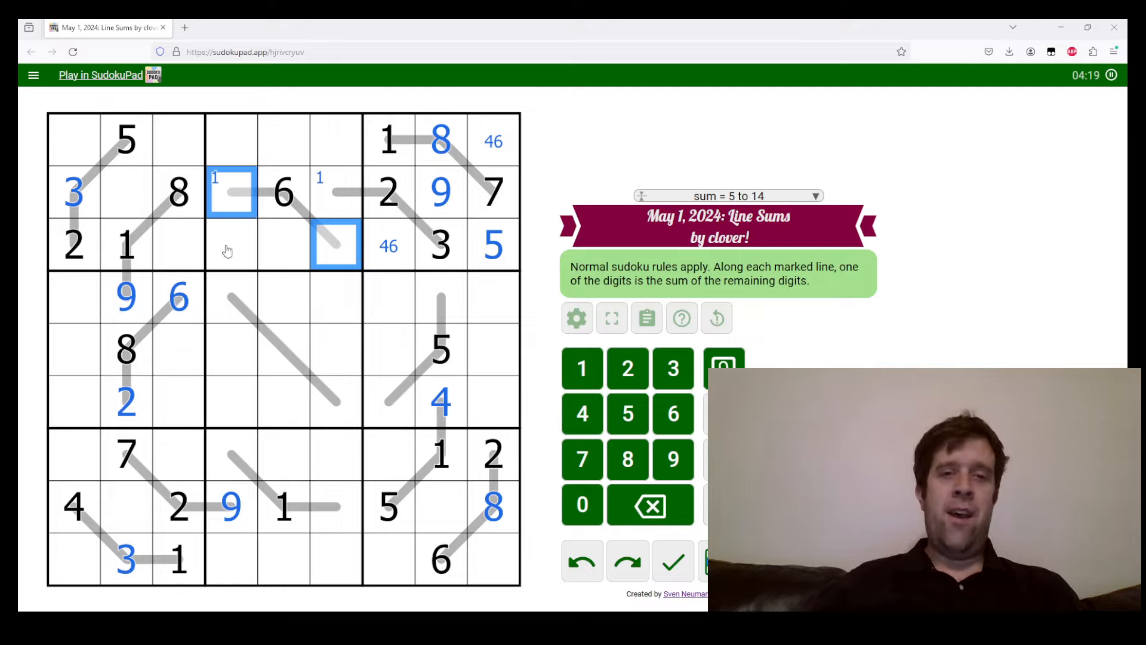
left_click(125, 244)
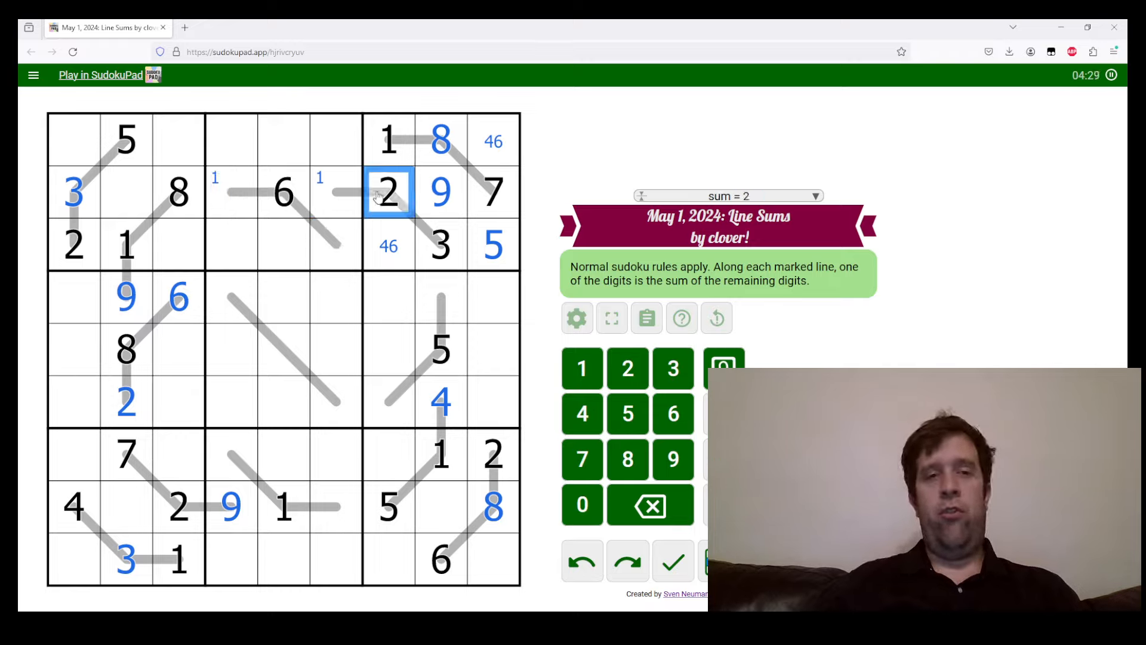
left_click(73, 245)
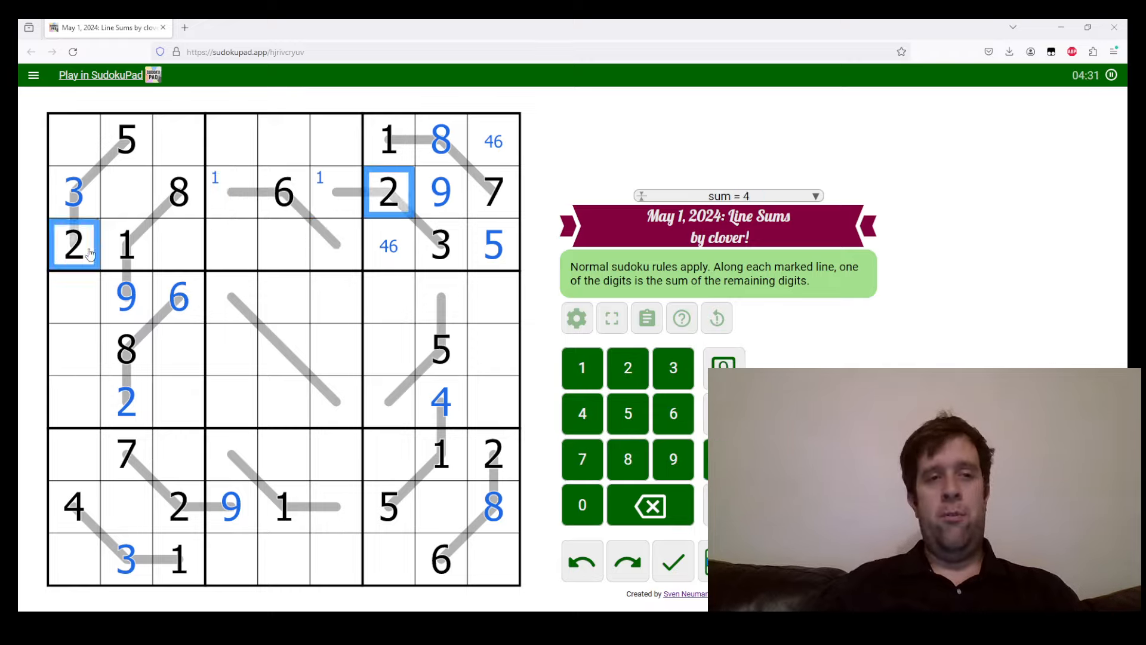
left_click(336, 246)
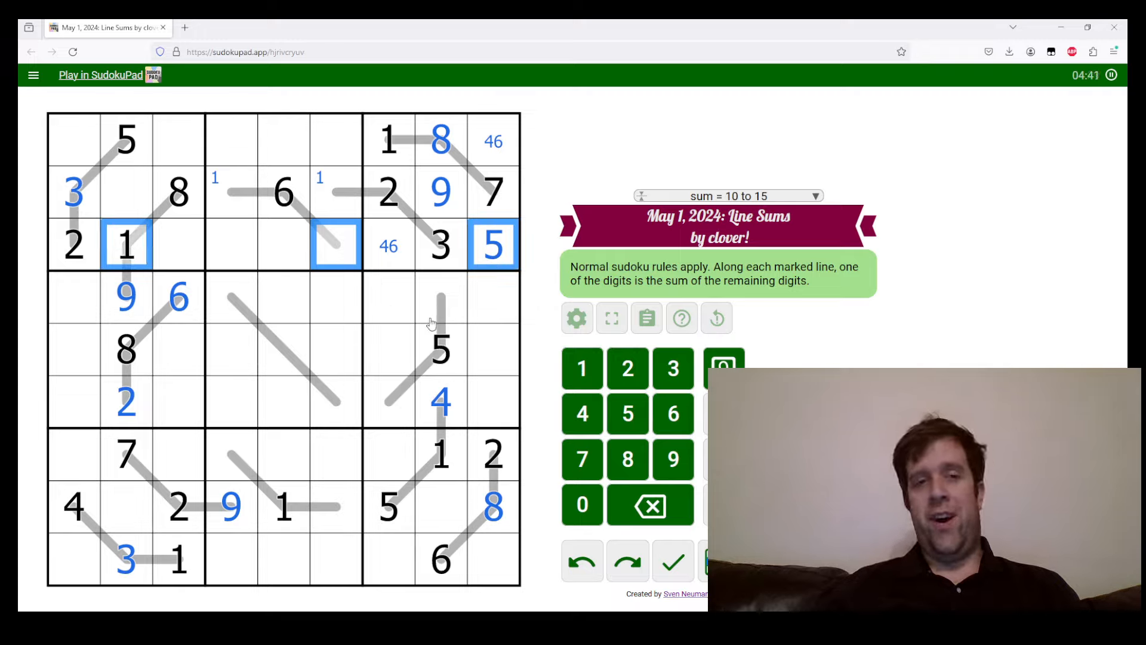
mouse_move(292, 220)
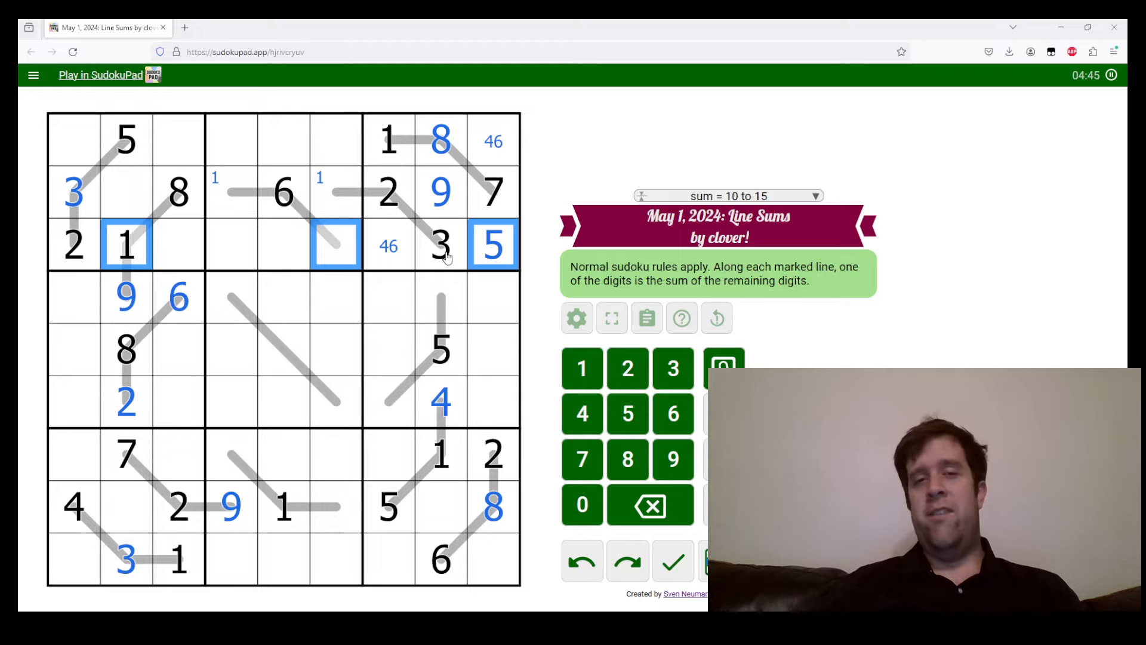
mouse_move(262, 206)
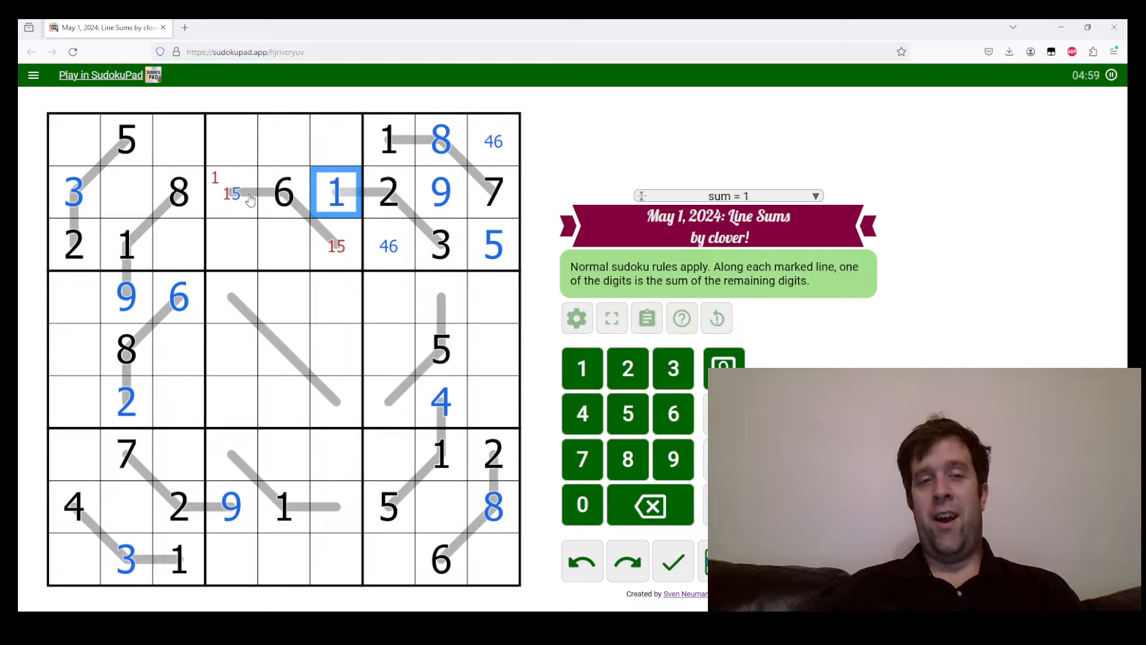
mouse_move(307, 225)
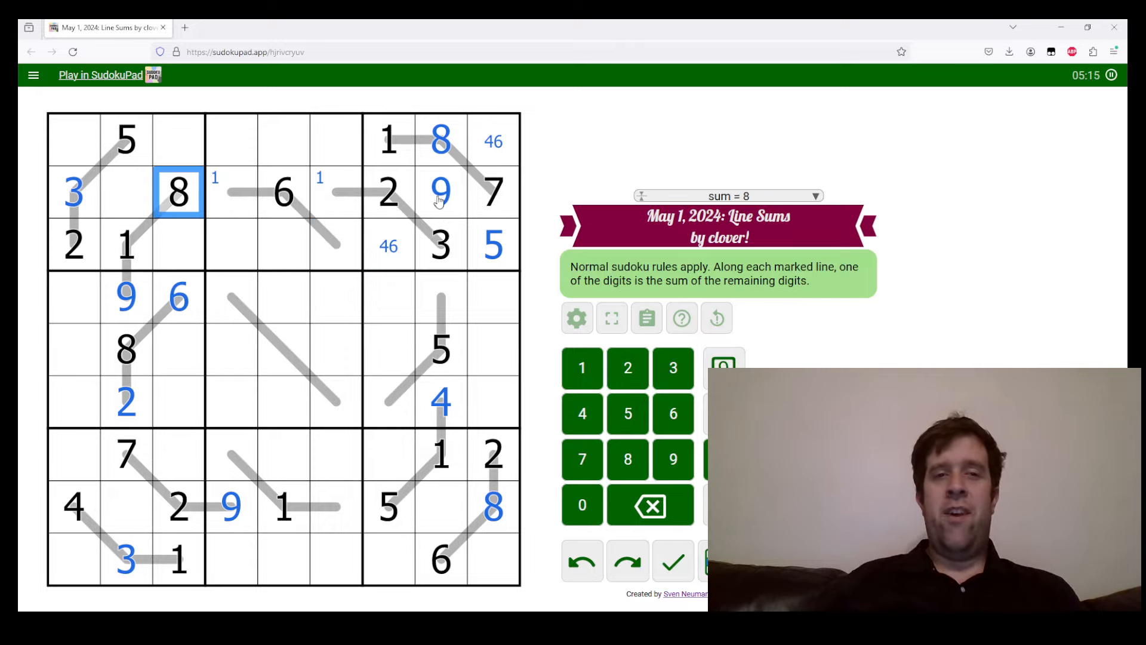
- Resolve the cells around the 6 on the top line and enter 6
left_click(230, 191)
type("789")
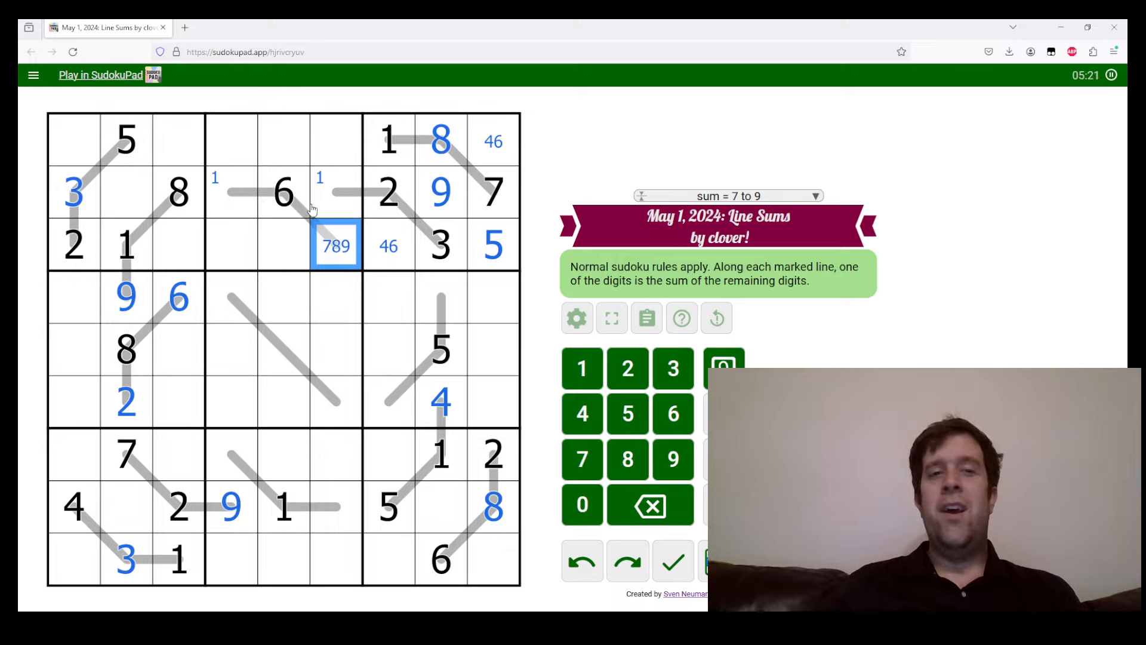
left_click(284, 192)
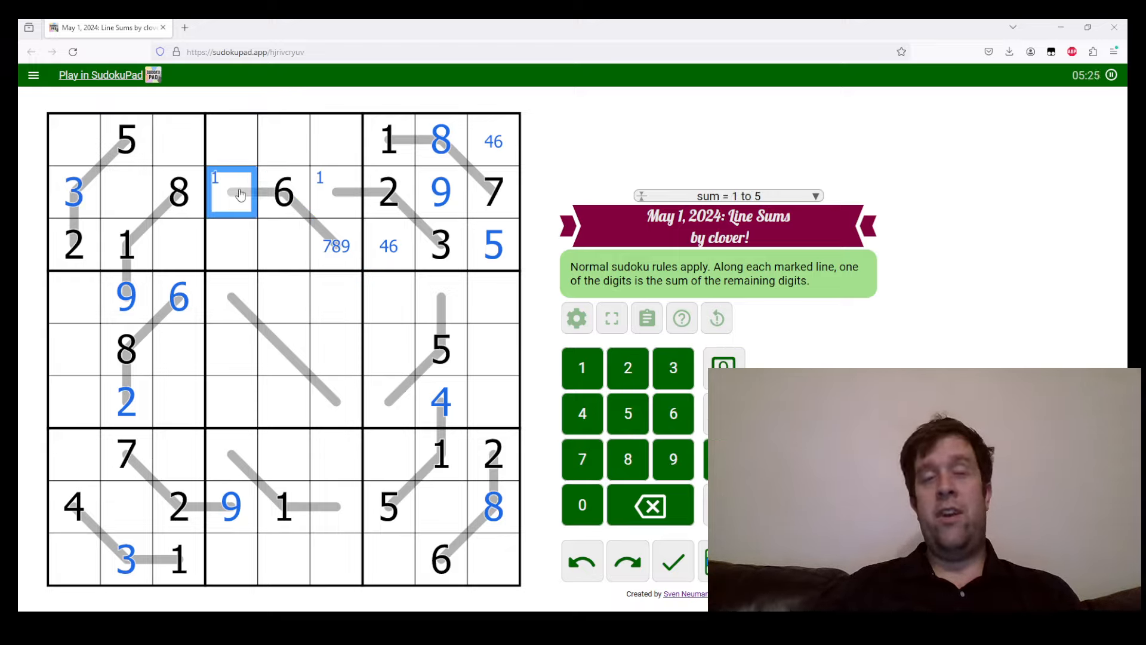
left_click(73, 192)
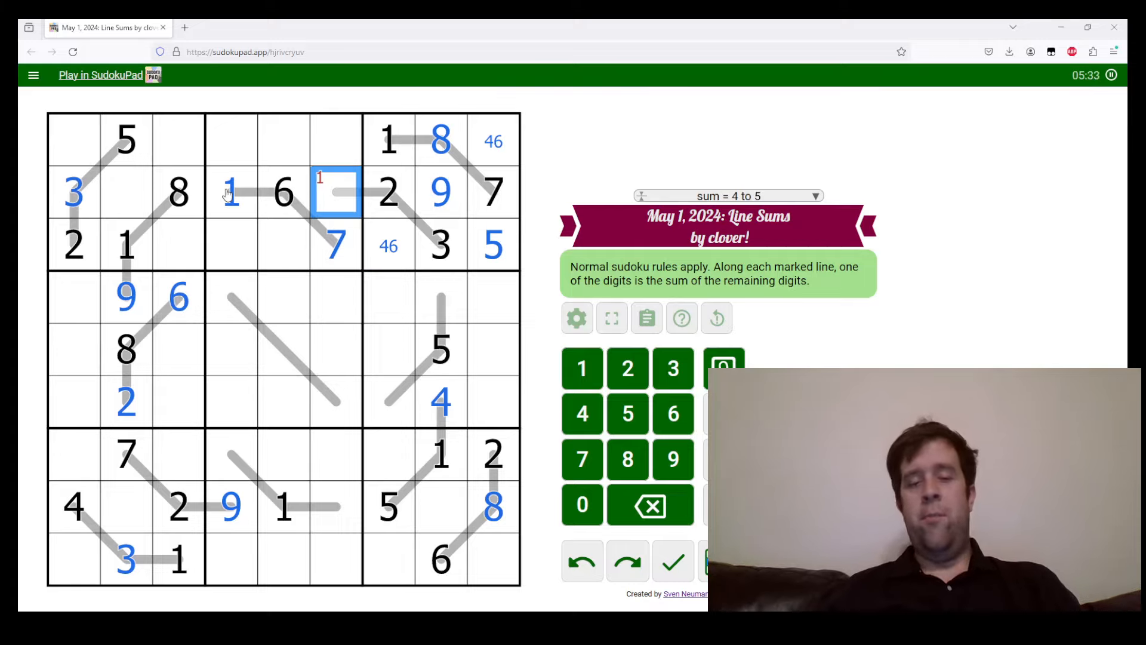
type("6")
left_click(126, 192)
type("4")
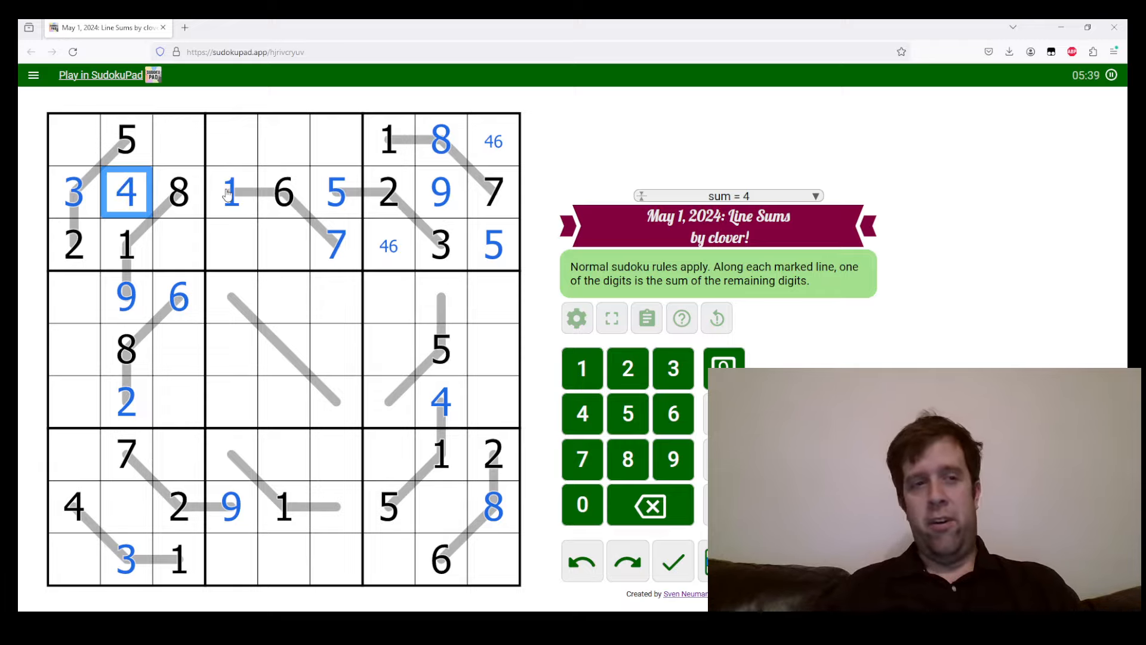
- Pencil 1, 5, 7 into the column-1 cells of the middle-left box
left_click(124, 296)
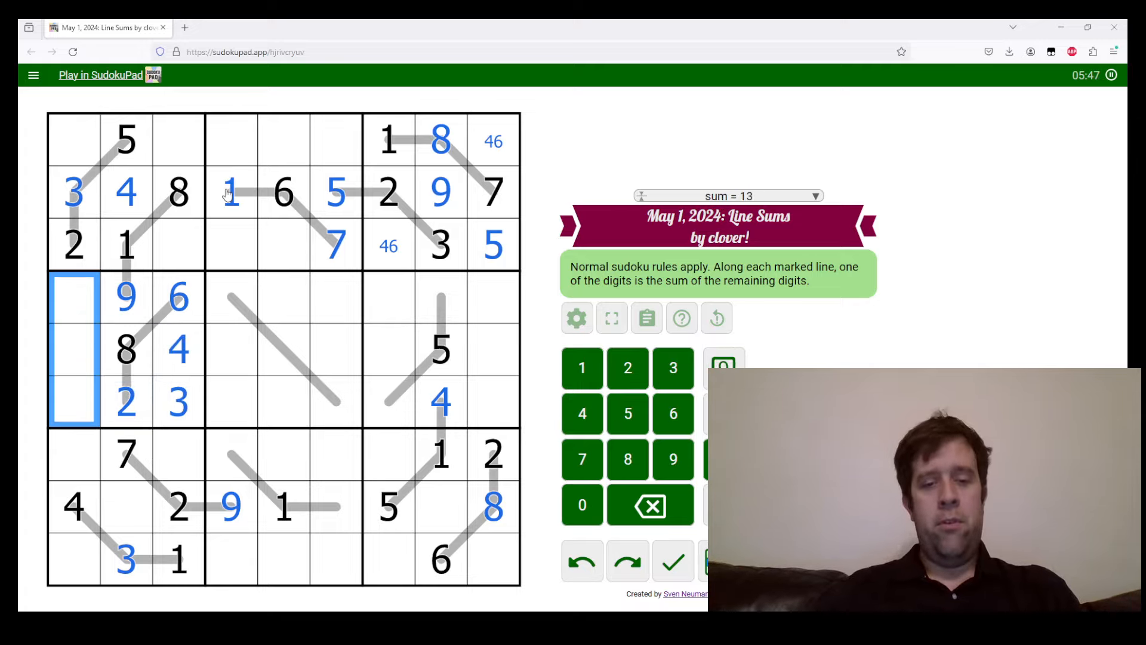
type("157")
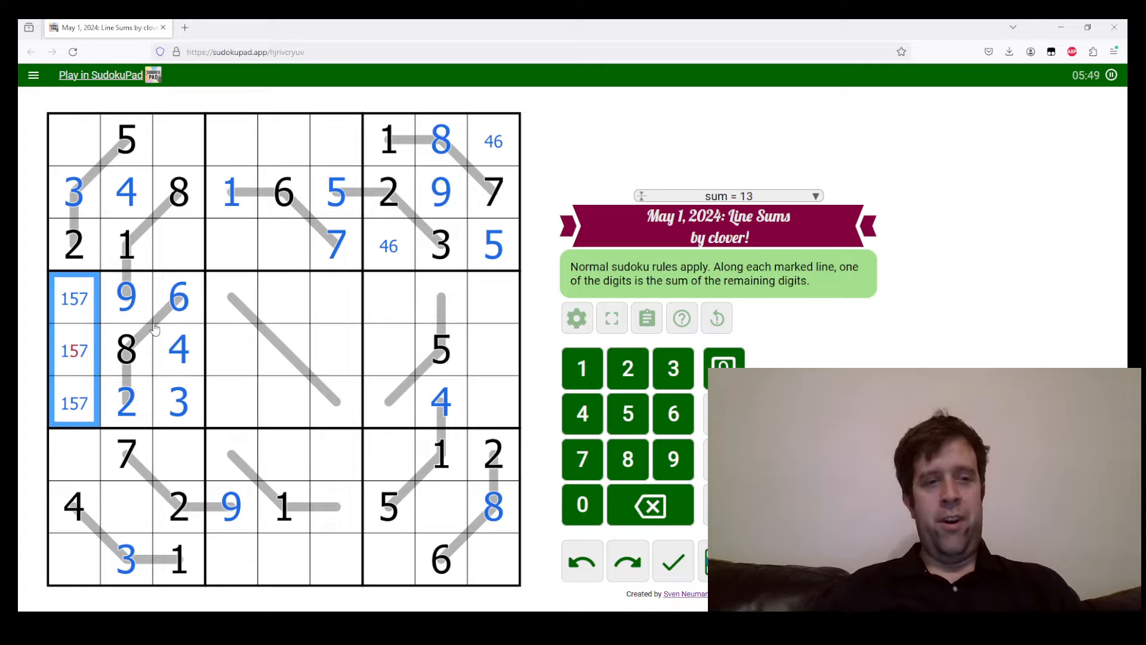
left_click(127, 506)
type("6")
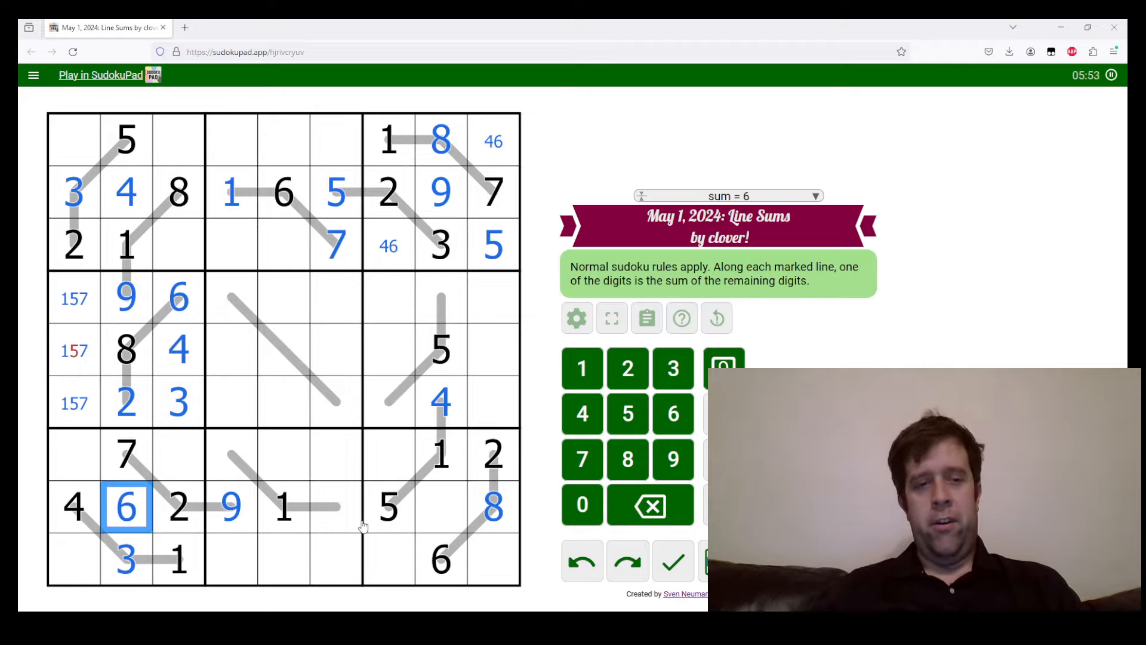
- Fill the row 8 line cells and enter 4 in row 7
left_click(336, 506)
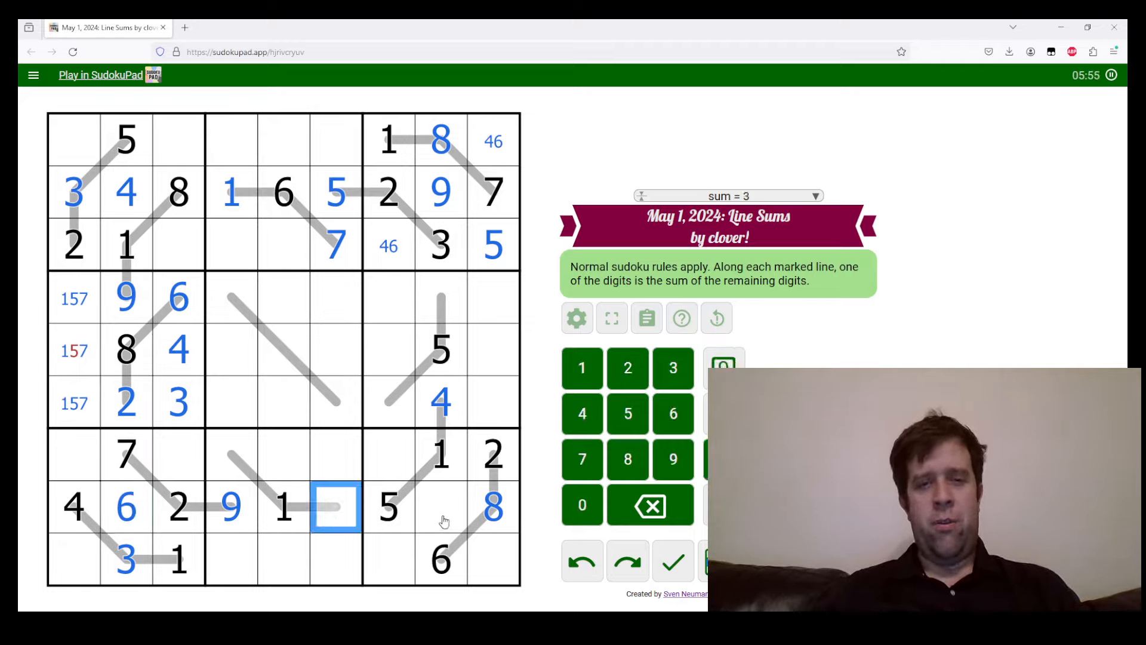
left_click(440, 506)
type("7")
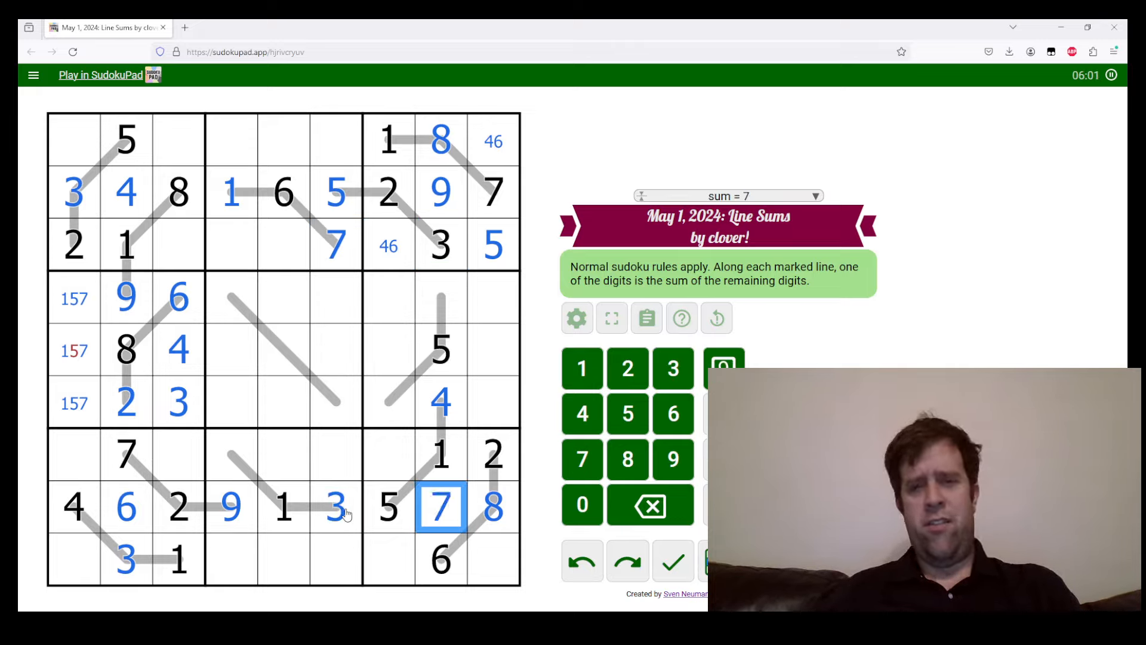
left_click(440, 297)
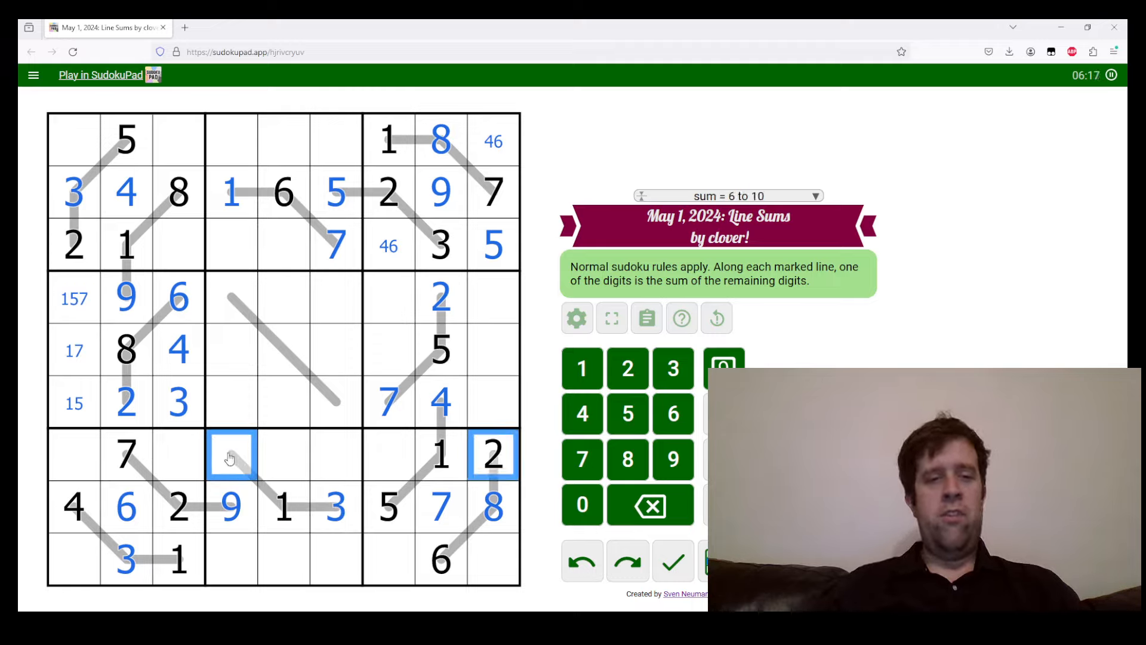
type("4")
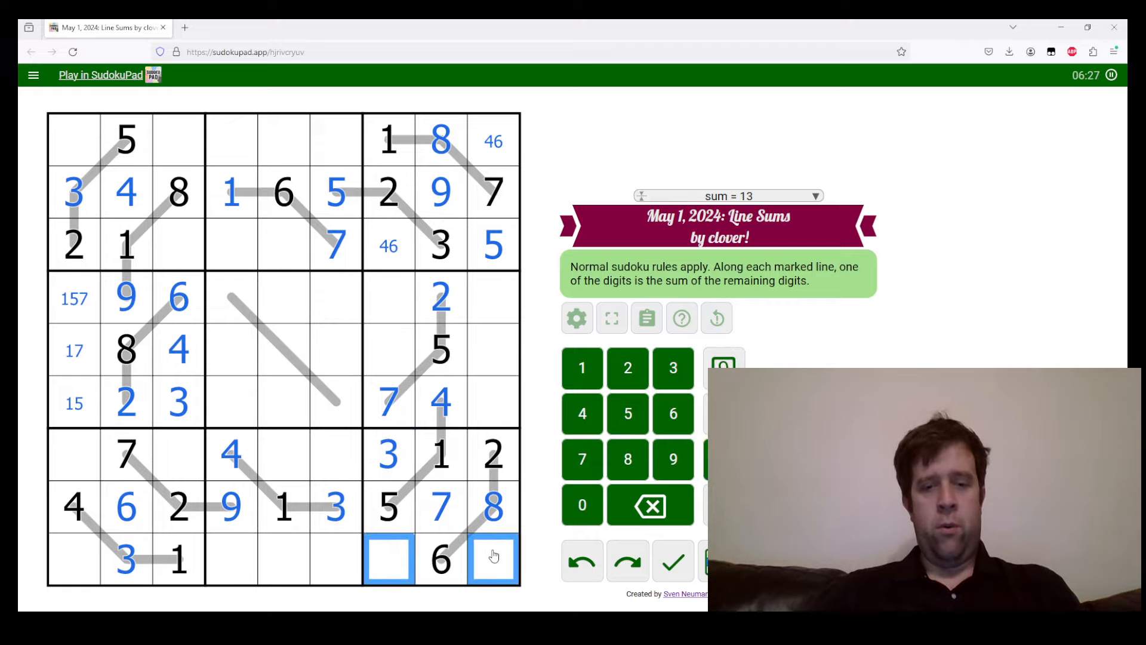
- Pencil 4/9 in the bottom-right box, enter 8 in r4c7 and mark 6/9 in r5c7
type("49")
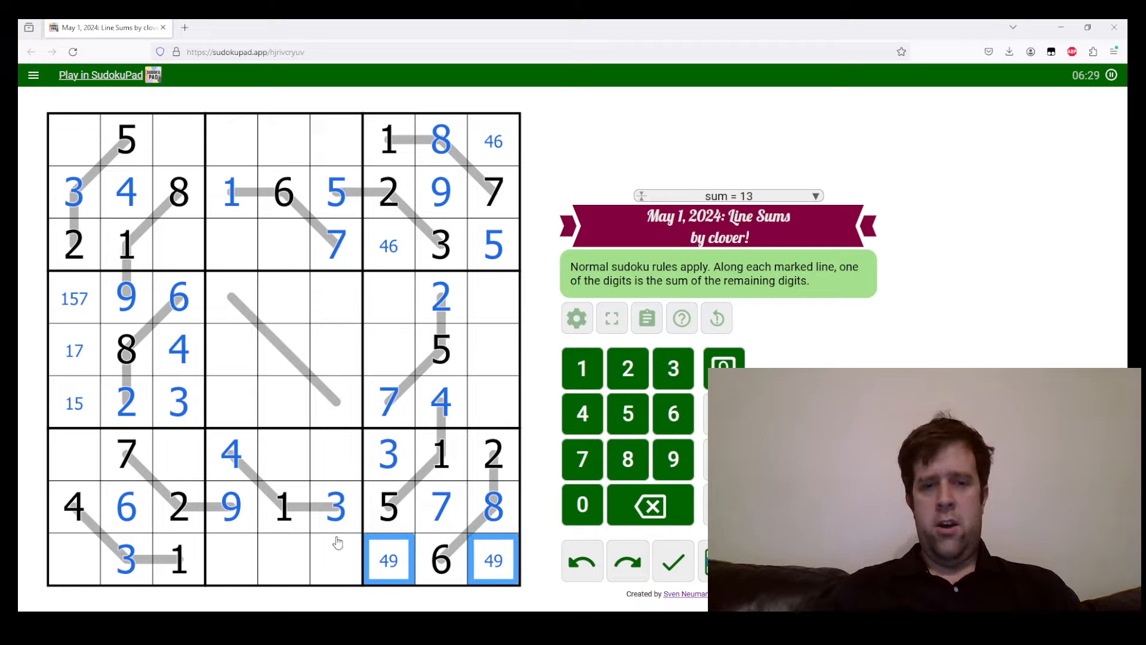
mouse_move(512, 284)
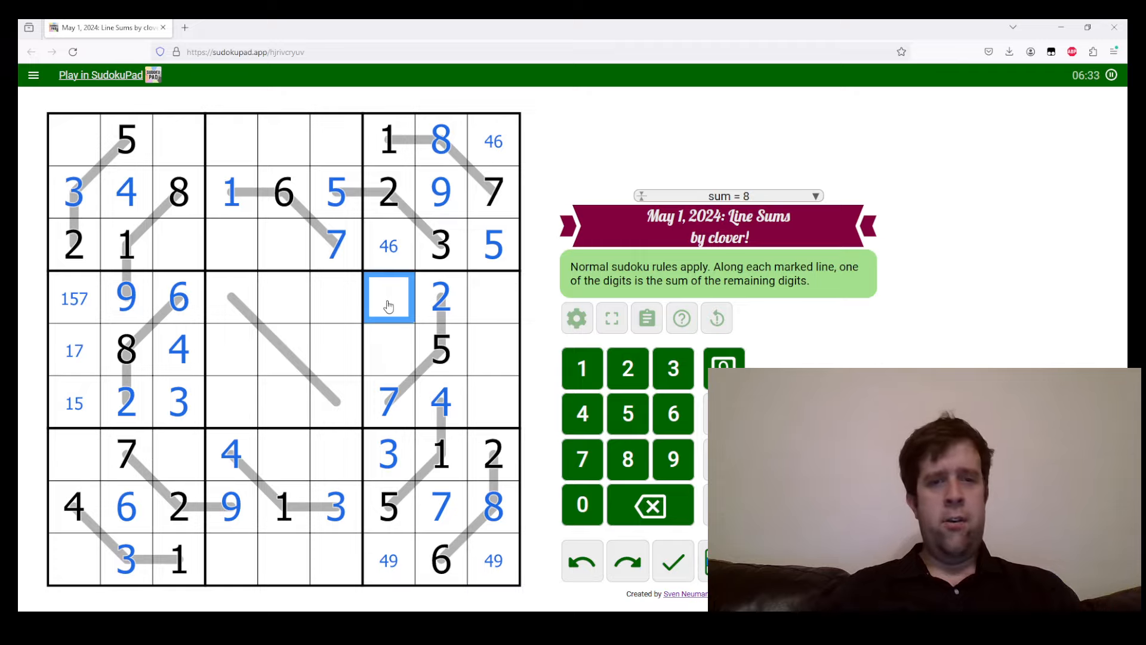
left_click(493, 507)
type("8")
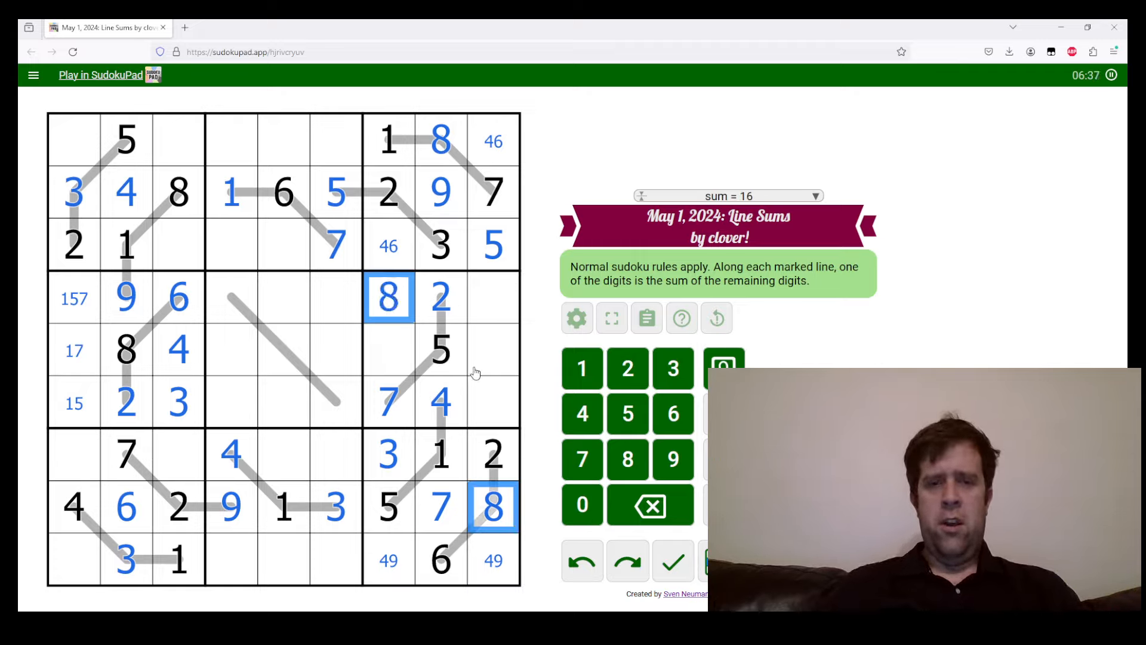
left_click(388, 349)
type("69")
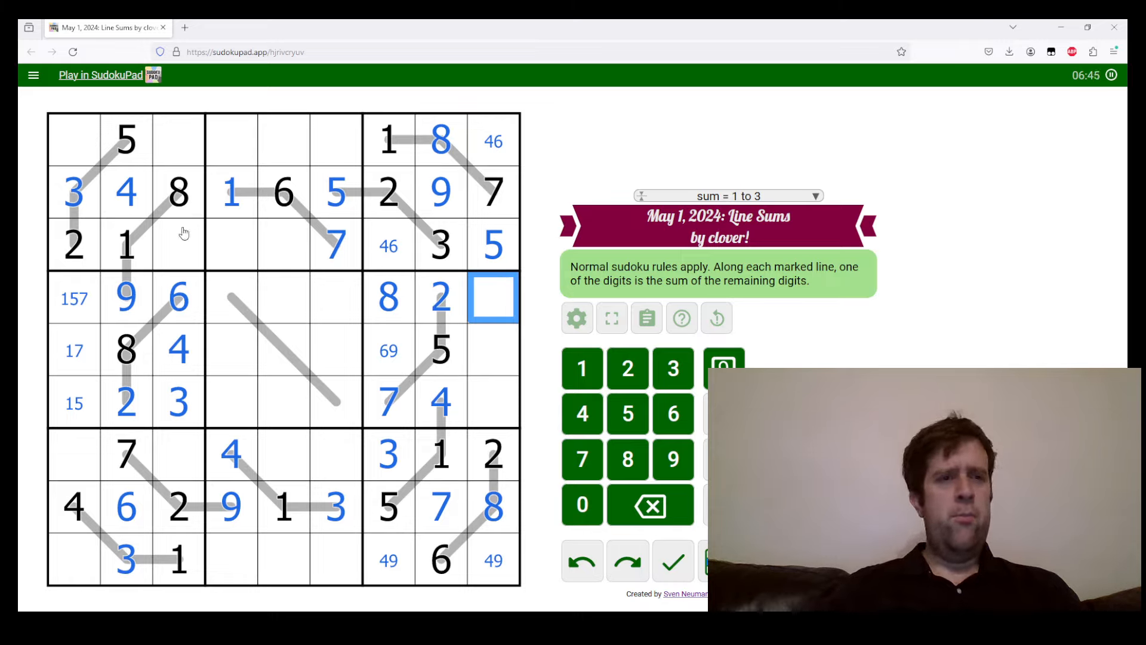
- Trim the top-row middle-box candidates and settle the 9 and 8 in column 1
left_click(179, 296)
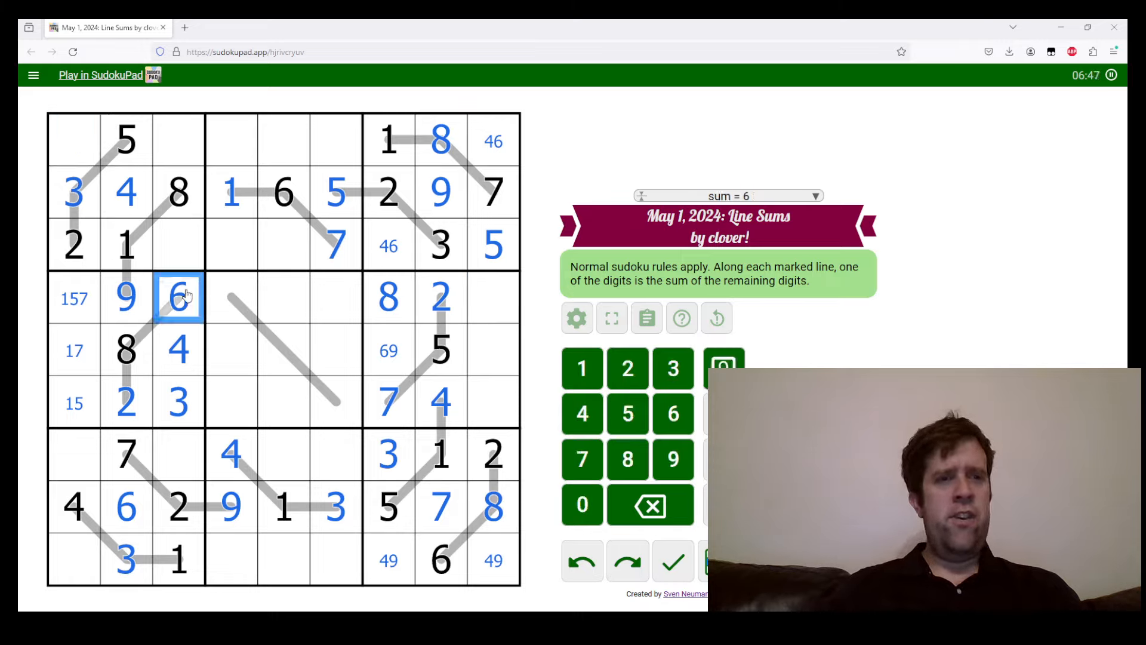
left_click(73, 139)
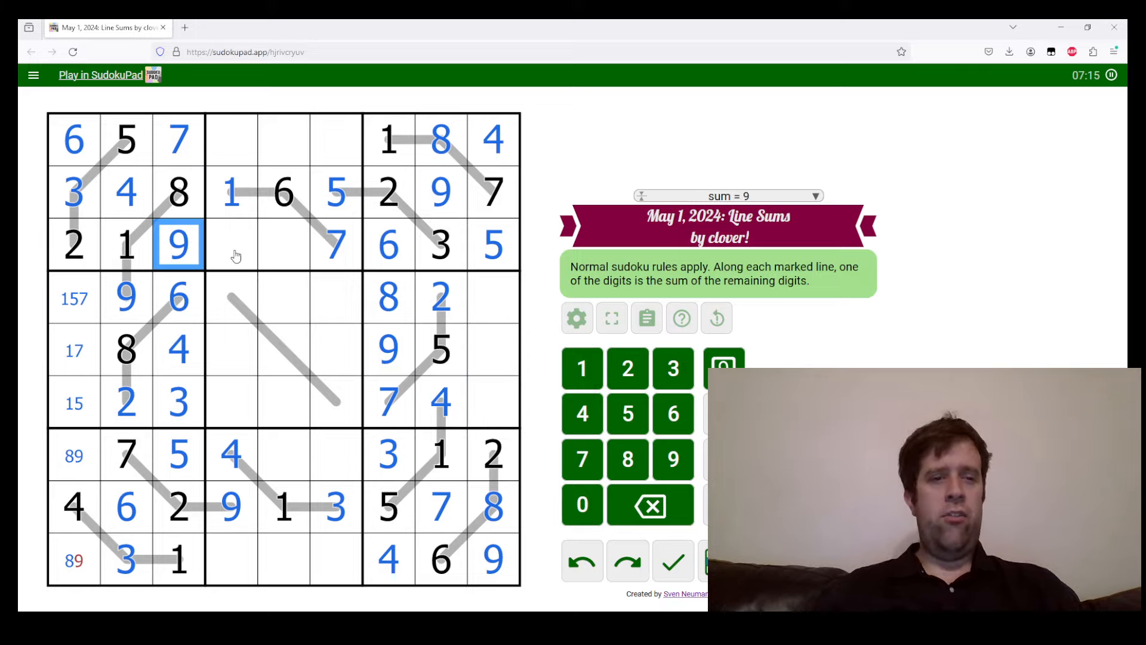
left_click(285, 245)
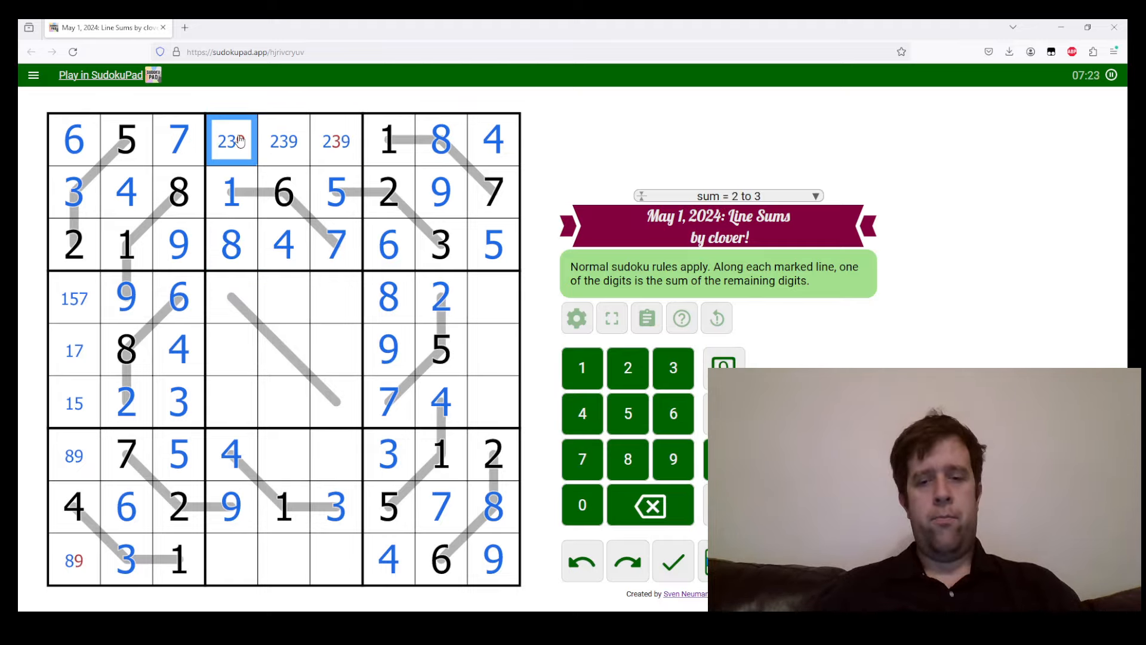
left_click(335, 139)
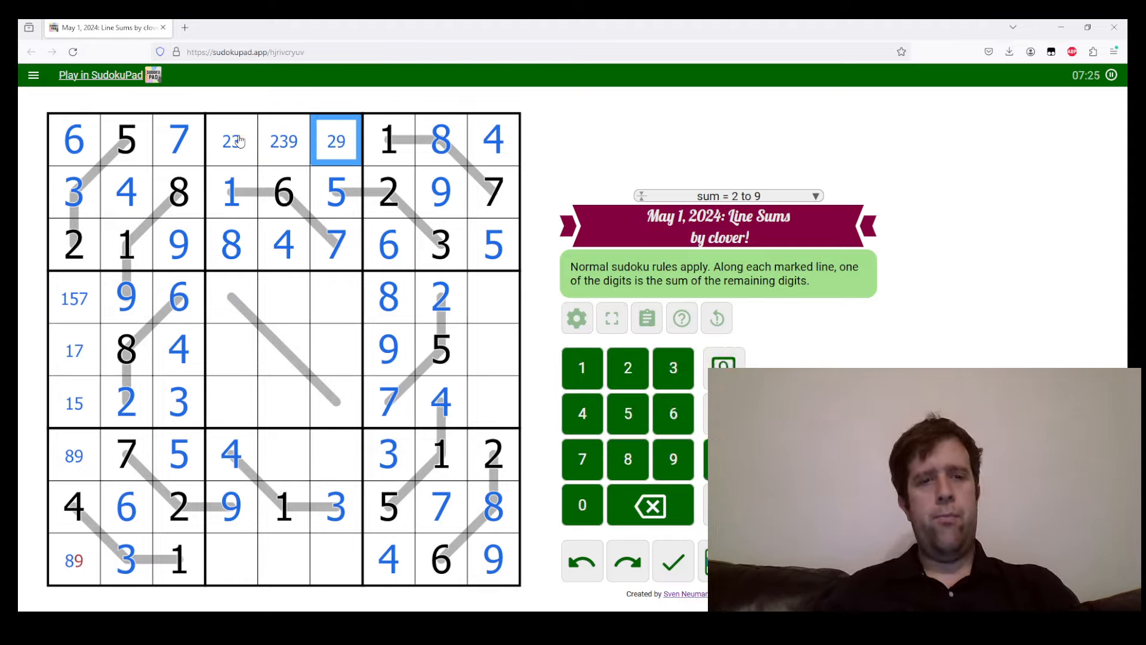
left_click(336, 558)
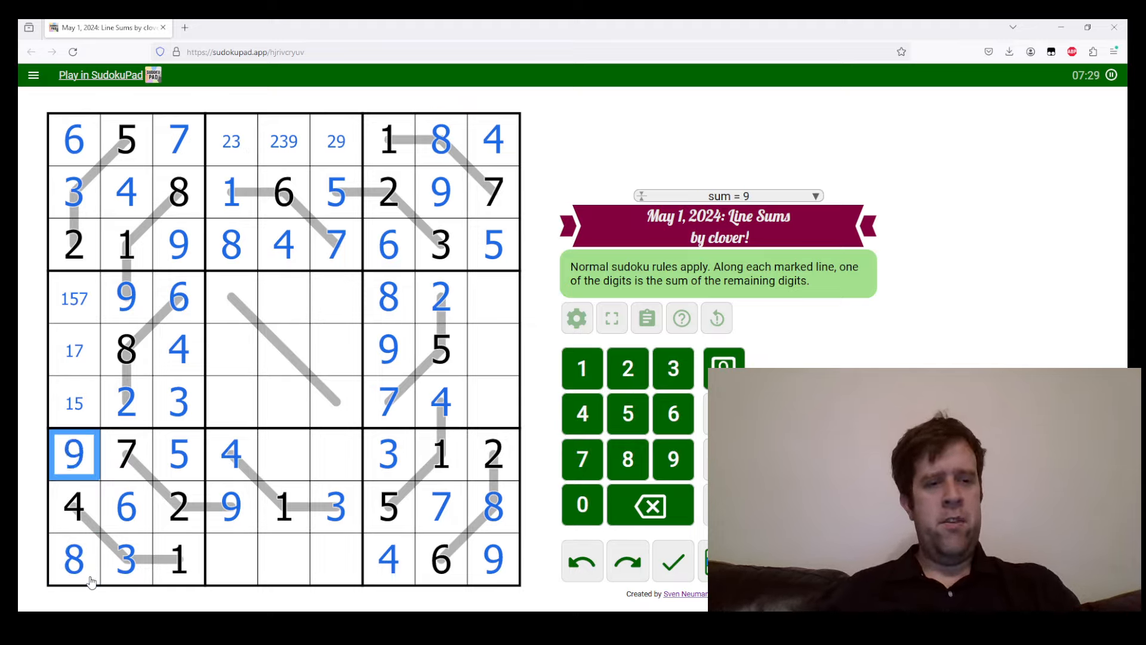
- Fill row 7 columns 5–6 and resolve the candidate pairs in row 1's middle box
left_click(309, 454)
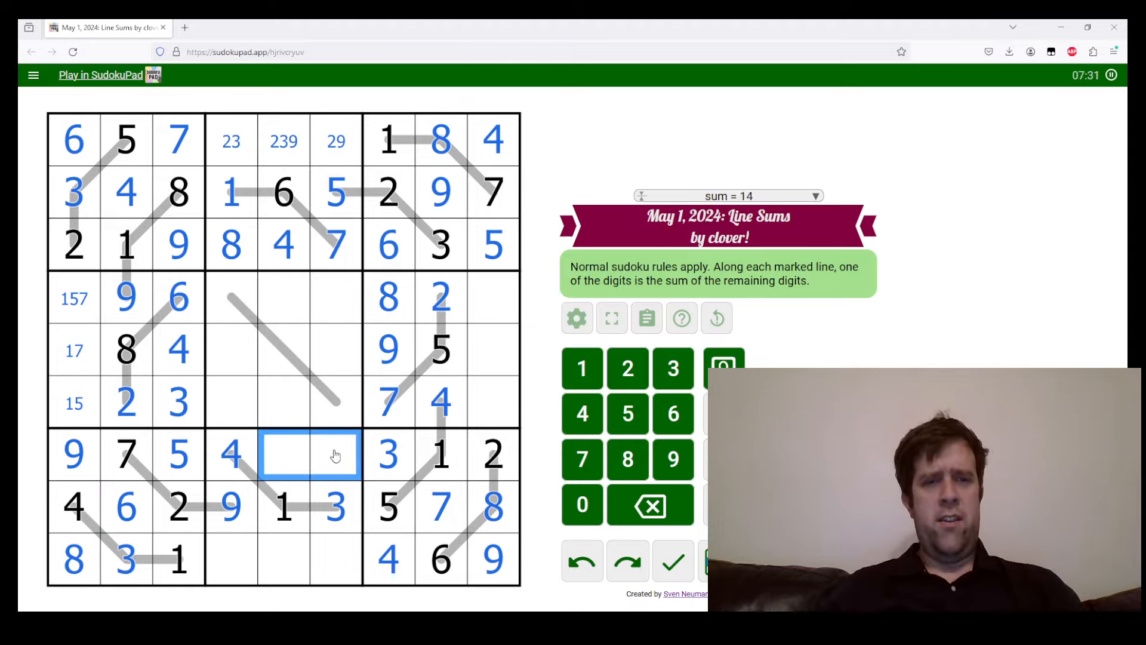
left_click(284, 192)
type("8")
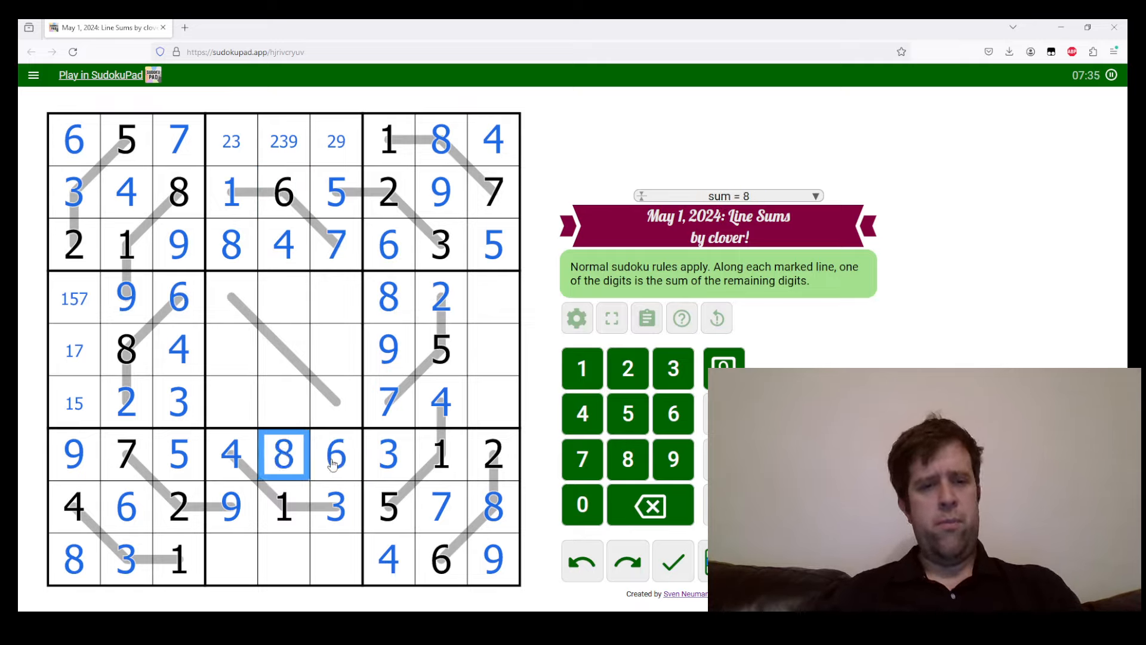
left_click(335, 141)
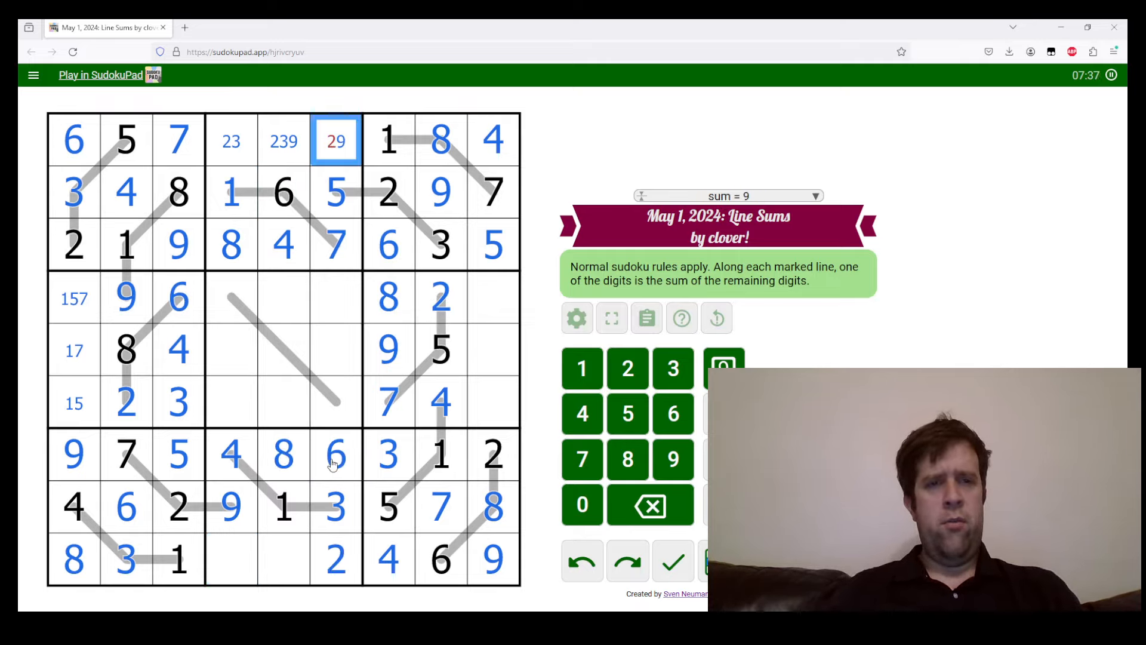
left_click(284, 141)
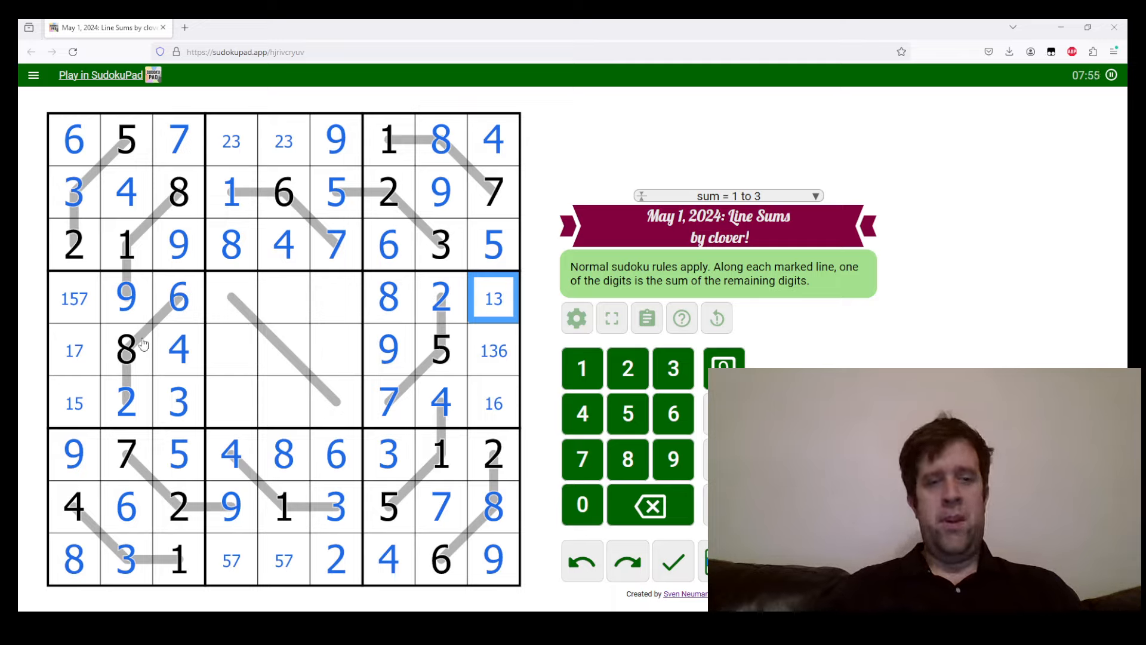
- Enter 4, 1, 8 down the centre box's right column and narrow a right-column cell to 3/6
left_click(125, 350)
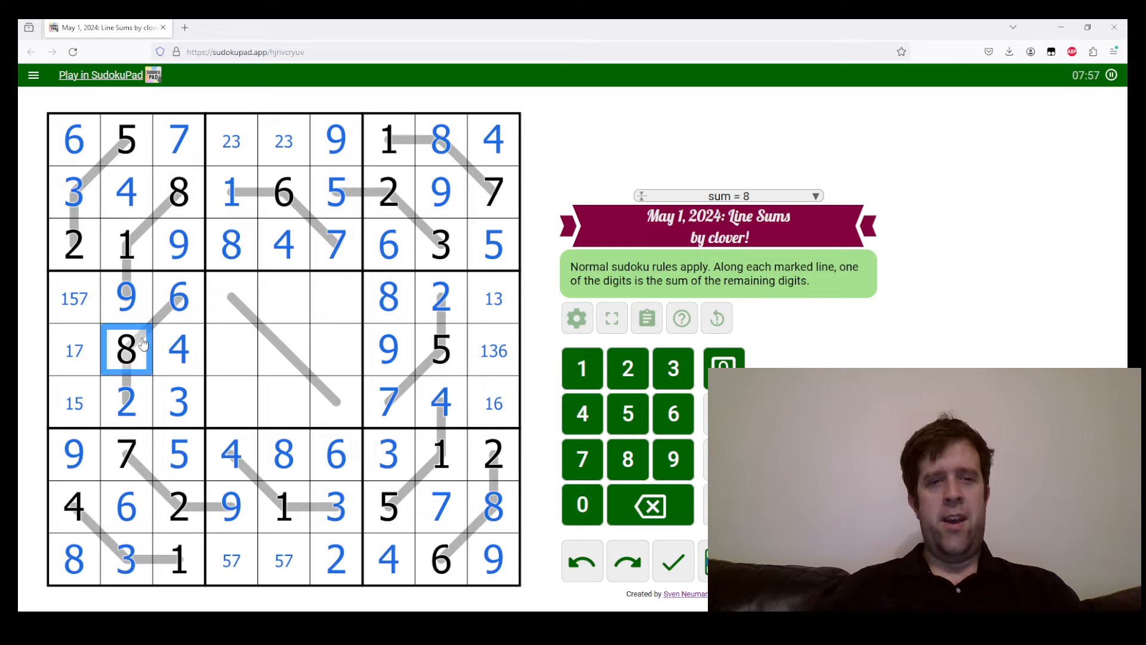
left_click(627, 459)
type("1")
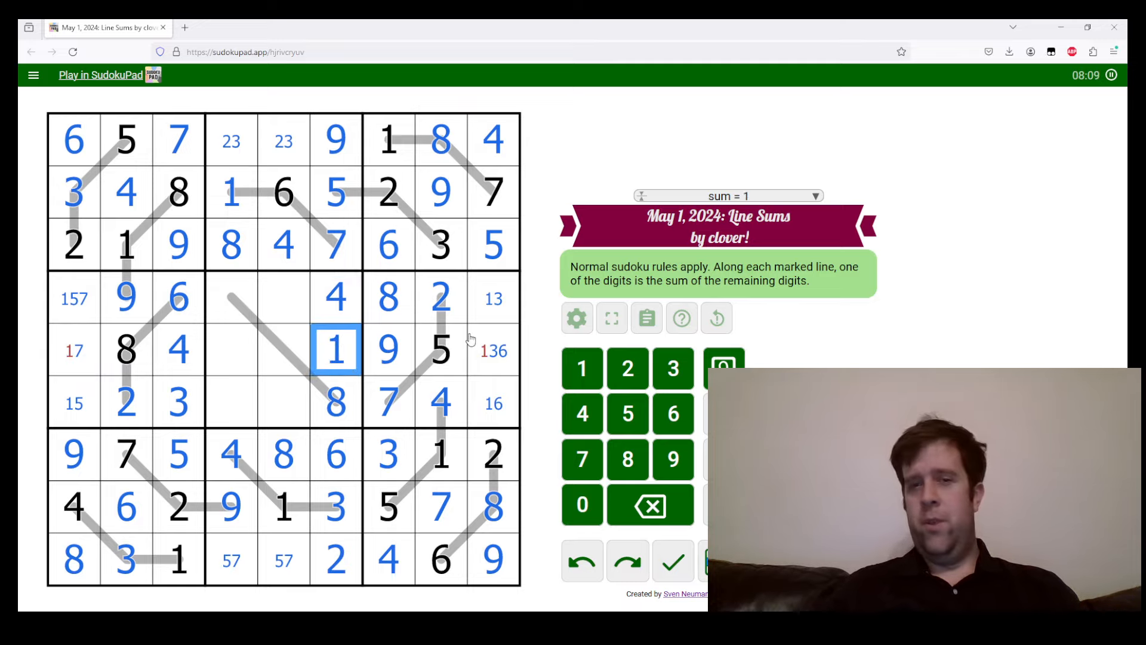
left_click(493, 350)
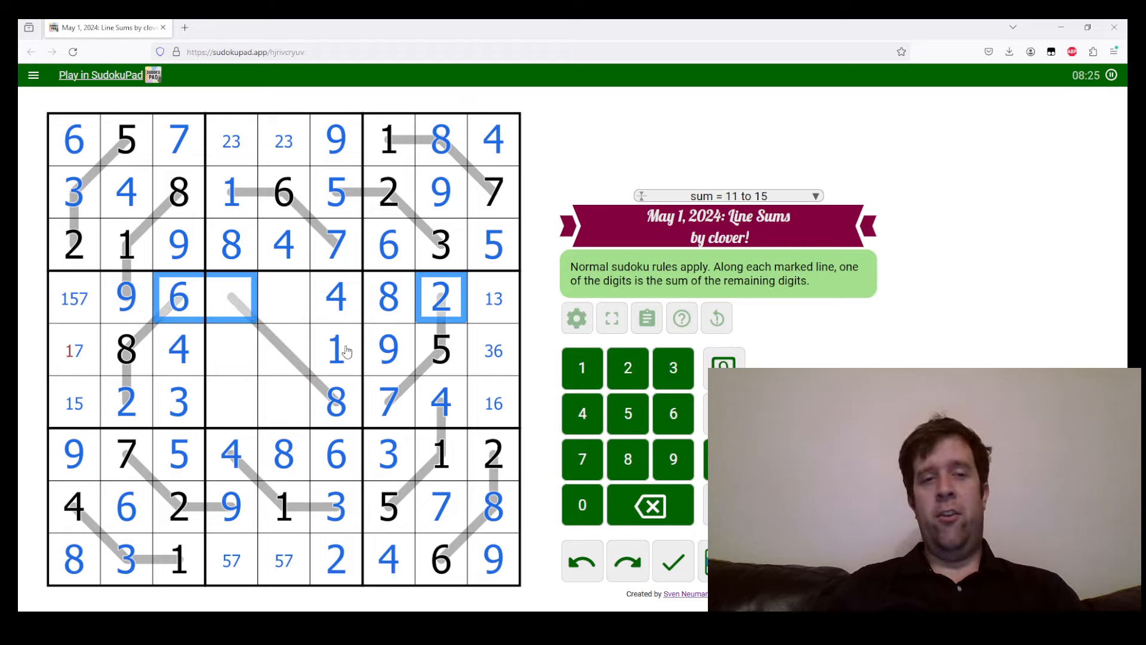
left_click(334, 350)
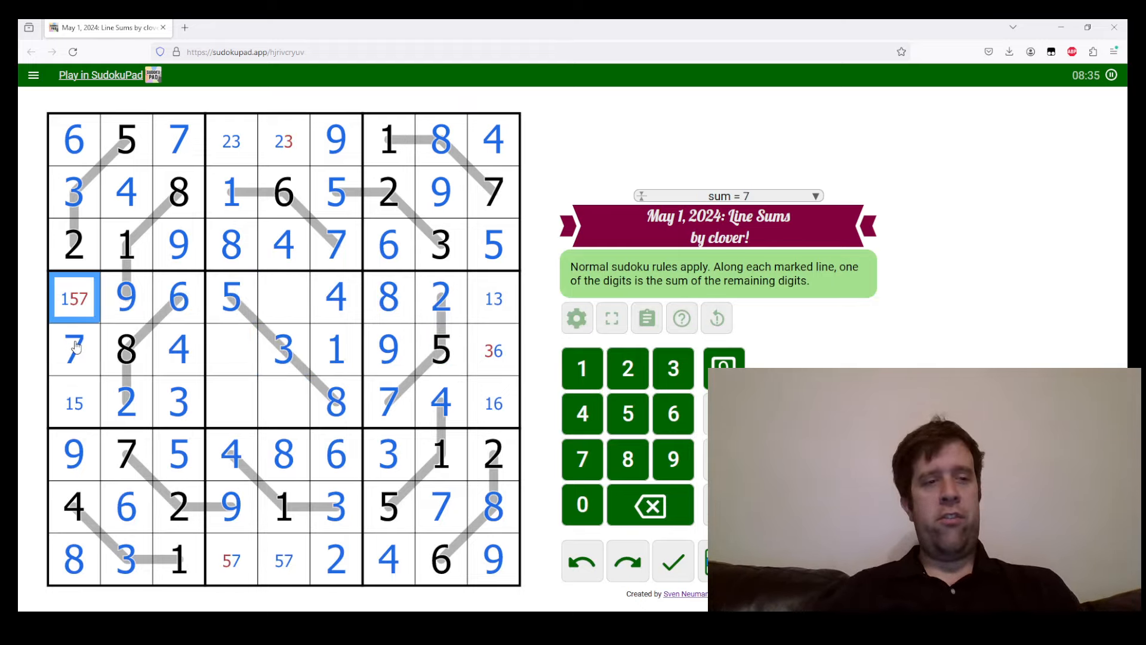
- Resolve the column-1 and centre-box candidates, then settle row 1 column 5
left_click(493, 402)
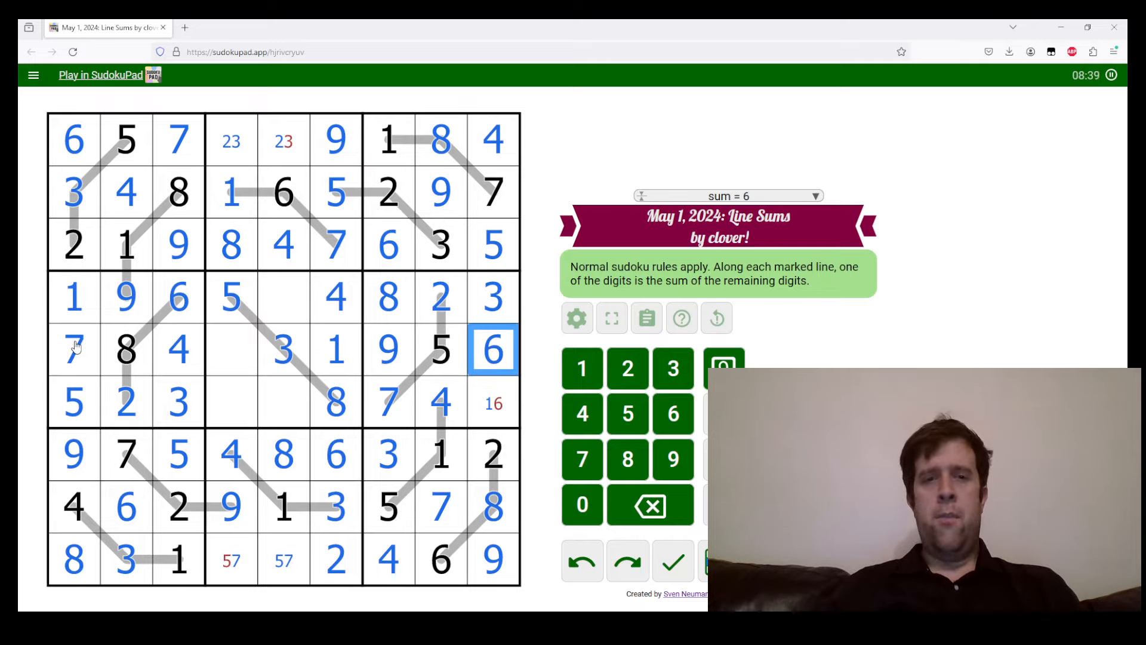
left_click(231, 401)
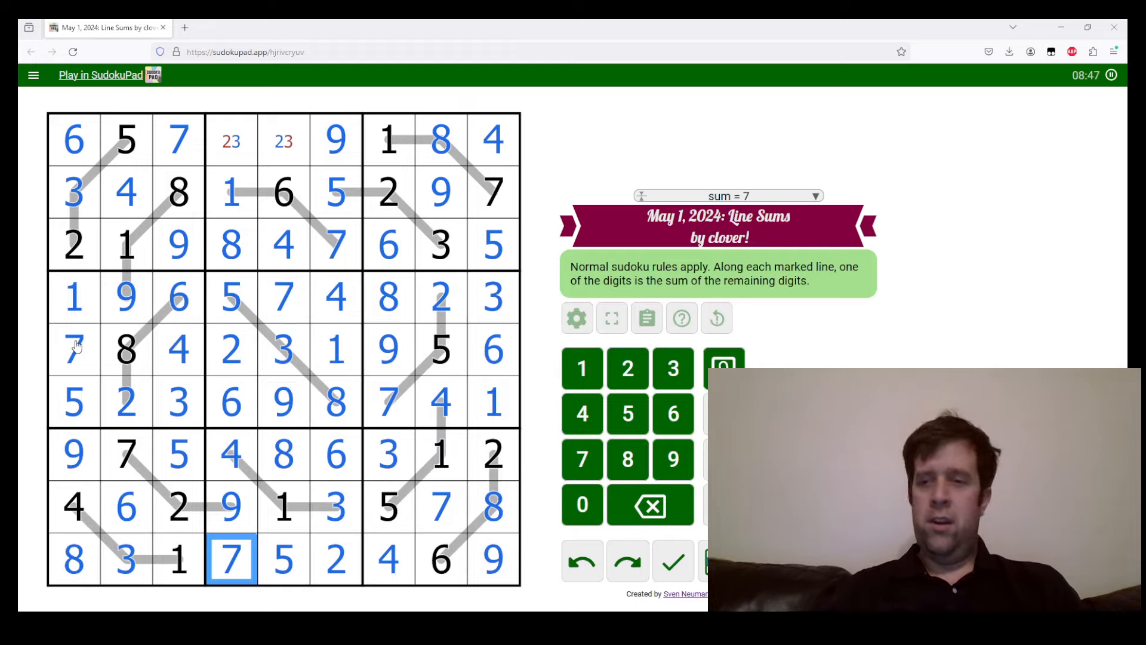
left_click(284, 141)
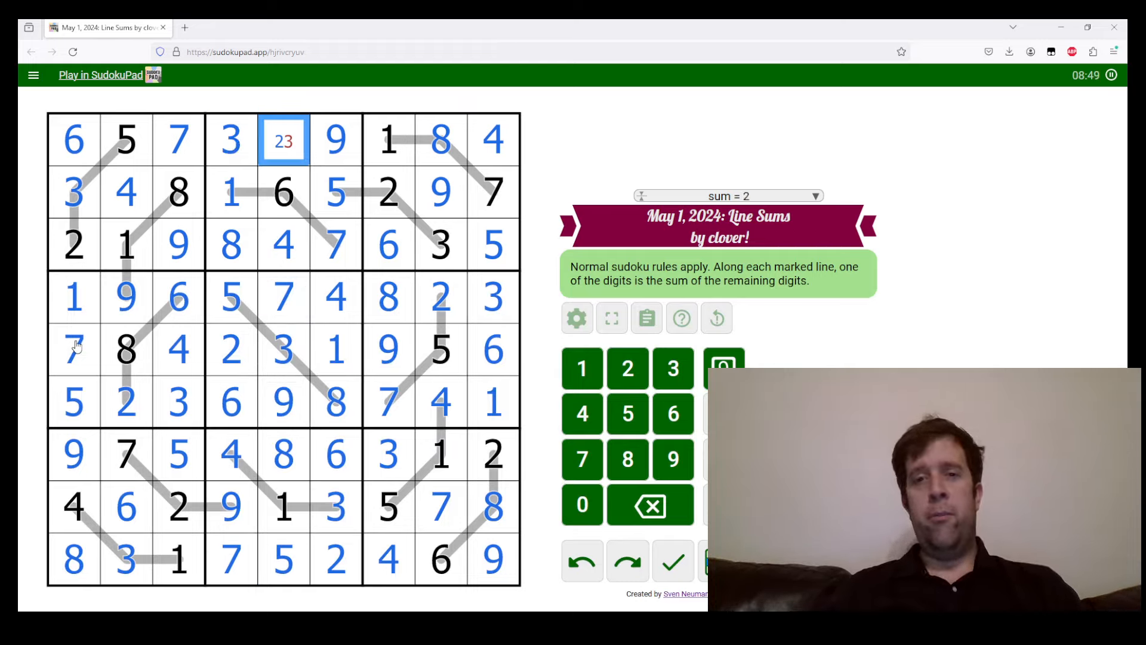